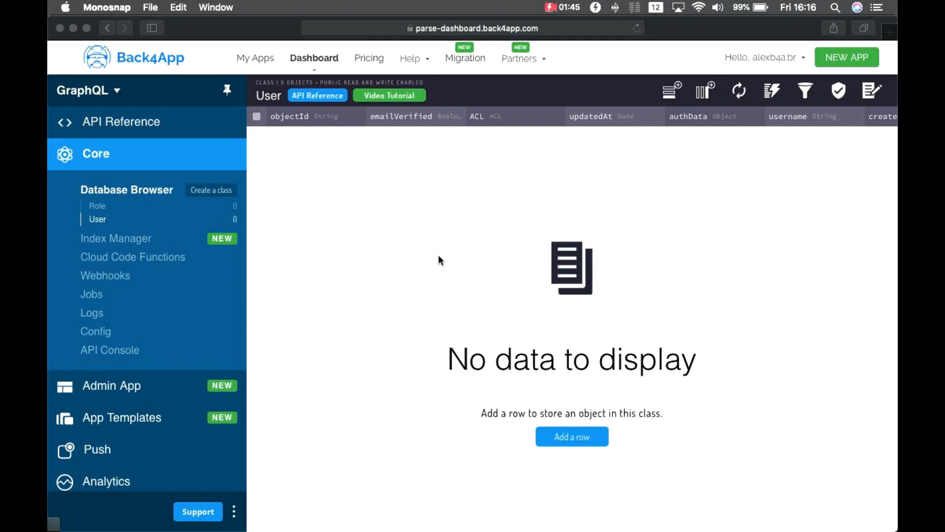
{"action": "mouse_move", "coordinate": [138, 134]}
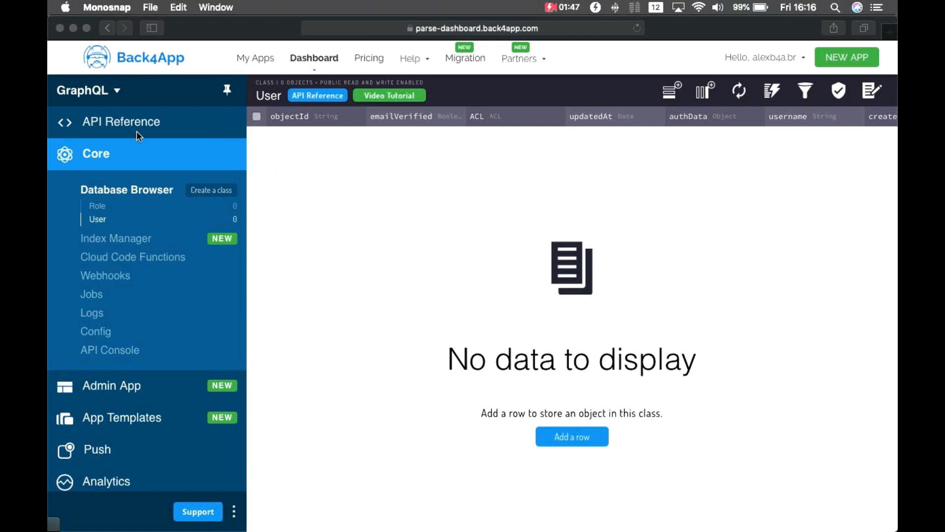
{"action": "mouse_move", "coordinate": [120, 350]}
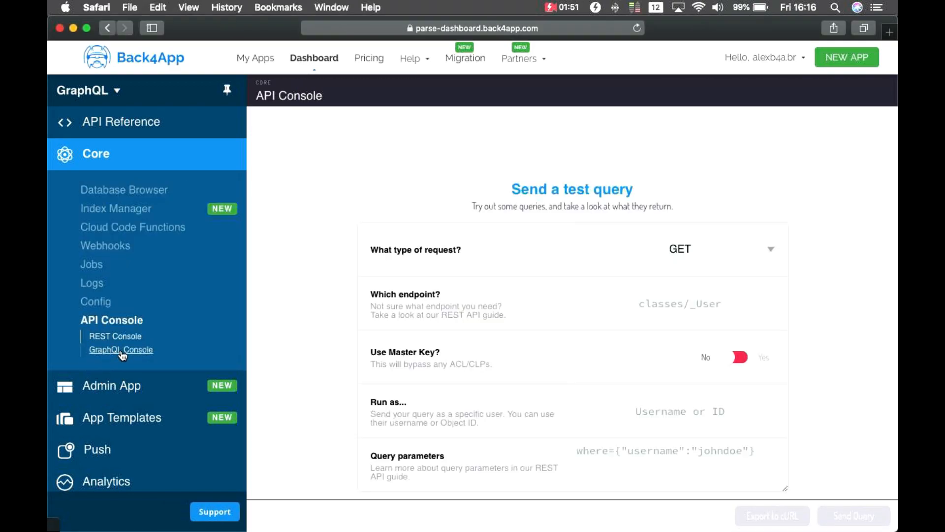
Open the GraphQL Console, which reports Parse Server 3.5.0 or newer is required.
{"action": "left_click", "coordinate": [120, 350]}
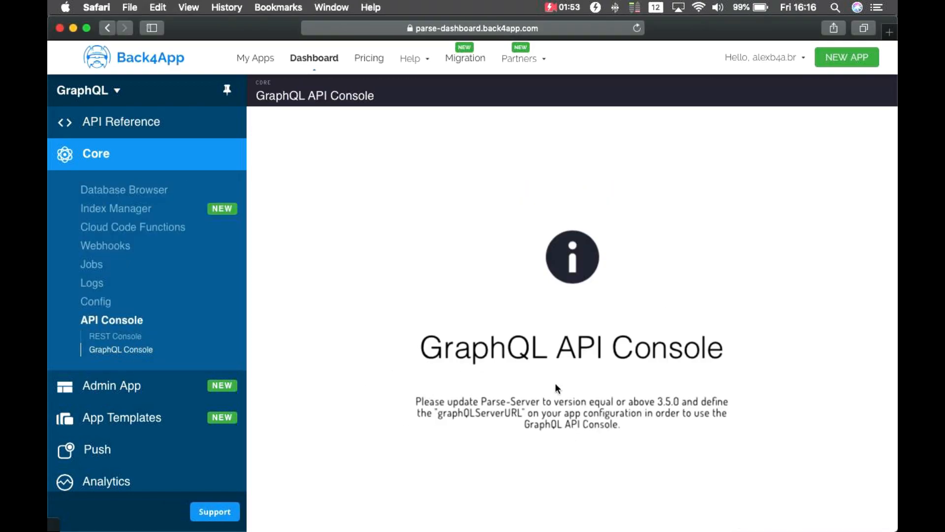
{"action": "double_click", "coordinate": [662, 402]}
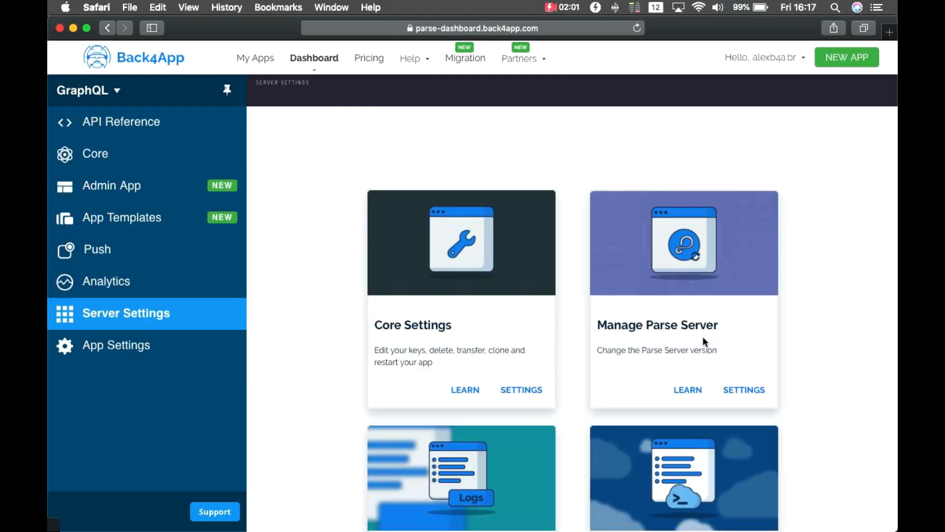
Switch the app to a newer Parse Server version, confirm it, and return to Core.
{"action": "left_click", "coordinate": [743, 390]}
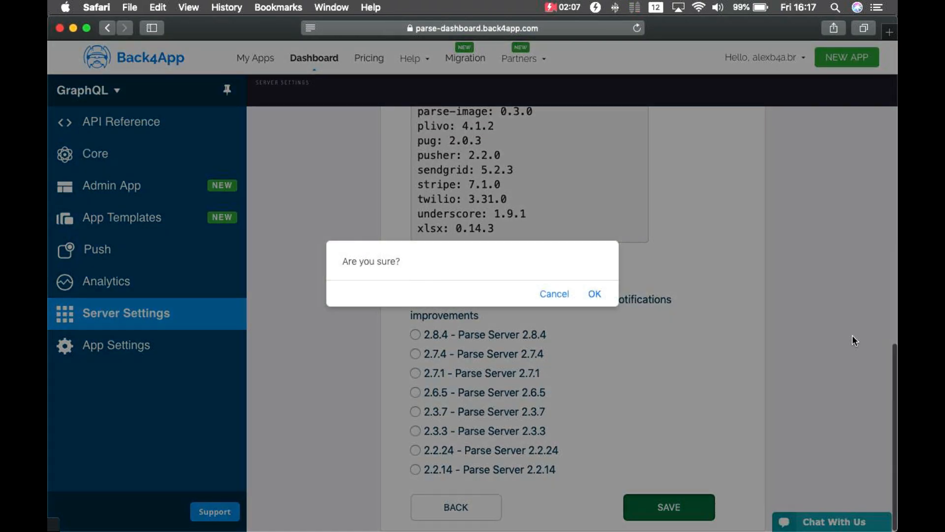
{"action": "left_click", "coordinate": [593, 294]}
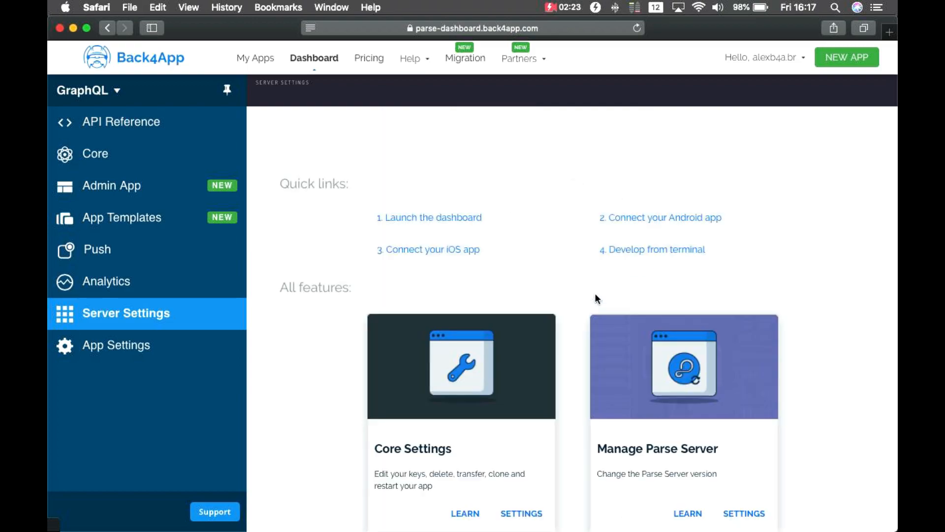
{"action": "left_click", "coordinate": [94, 153]}
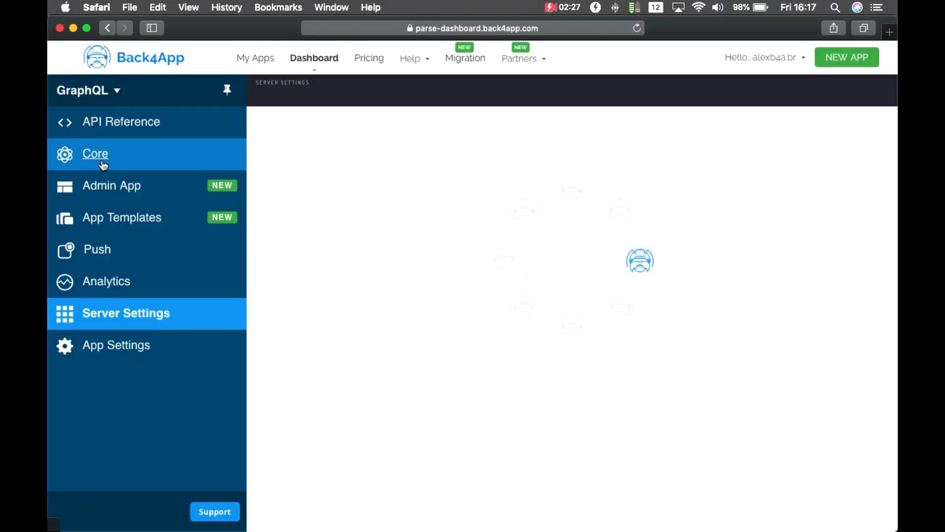
Reopen the GraphQL Console from Core and focus the empty query editor.
{"action": "left_click", "coordinate": [94, 154]}
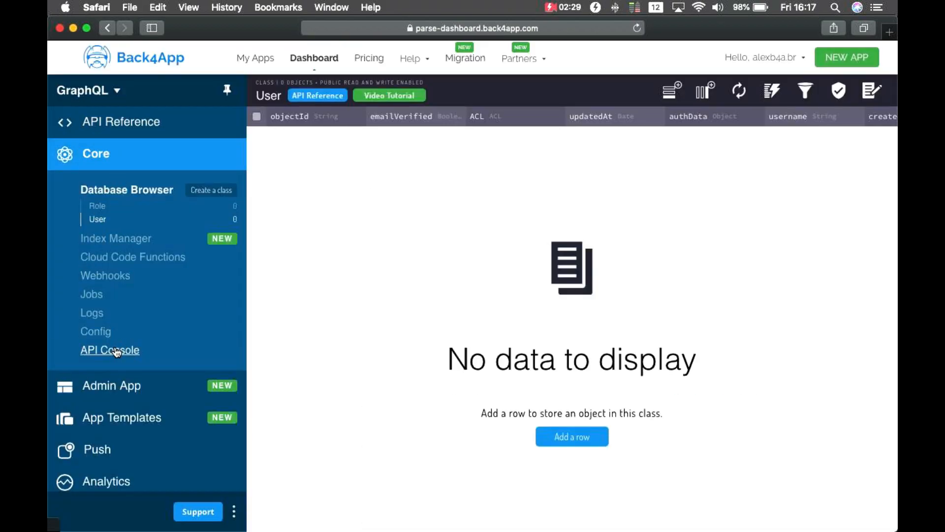
{"action": "left_click", "coordinate": [109, 349]}
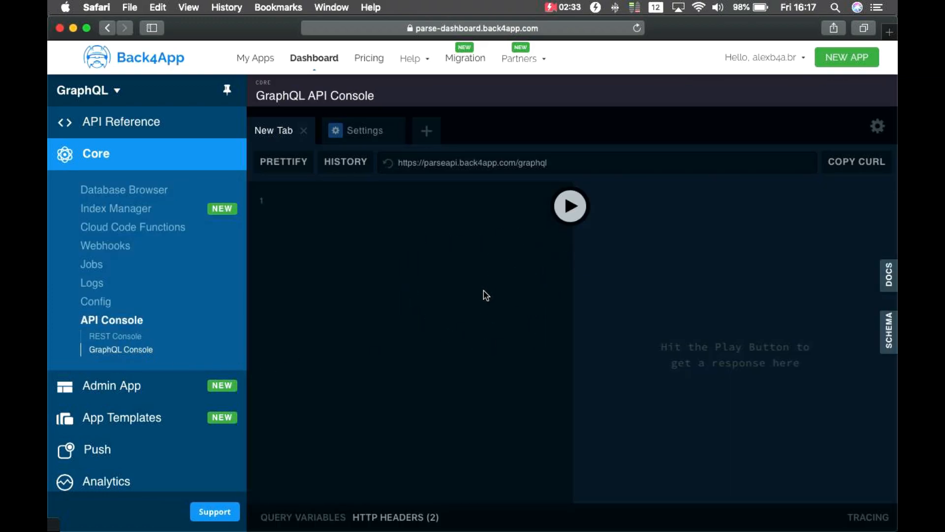
{"action": "left_click", "coordinate": [278, 201]}
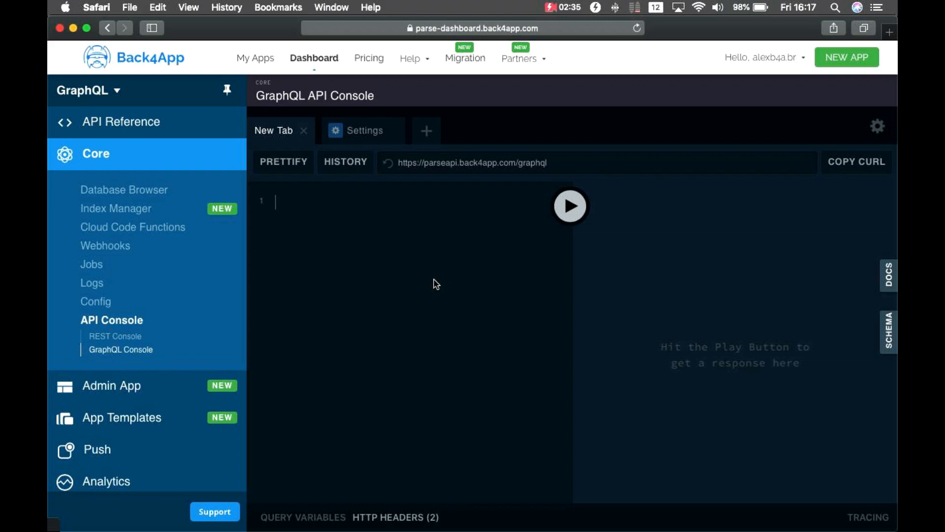
{"action": "mouse_move", "coordinate": [405, 281]}
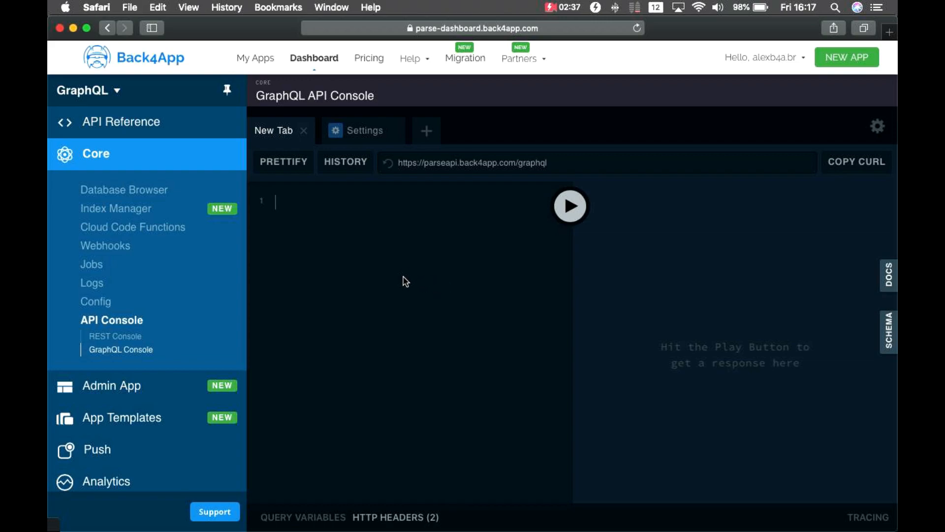
{"action": "mouse_move", "coordinate": [124, 189]}
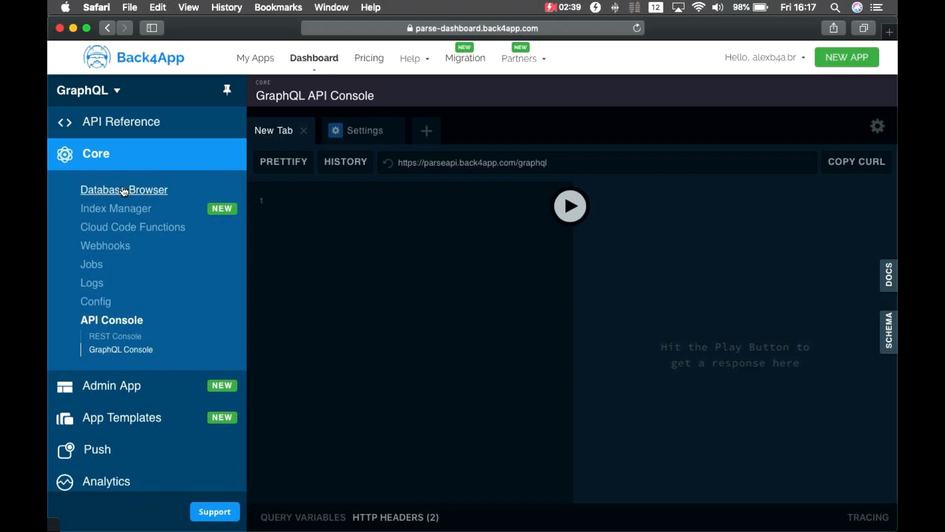
Create a new database class named Person.
{"action": "left_click", "coordinate": [124, 189]}
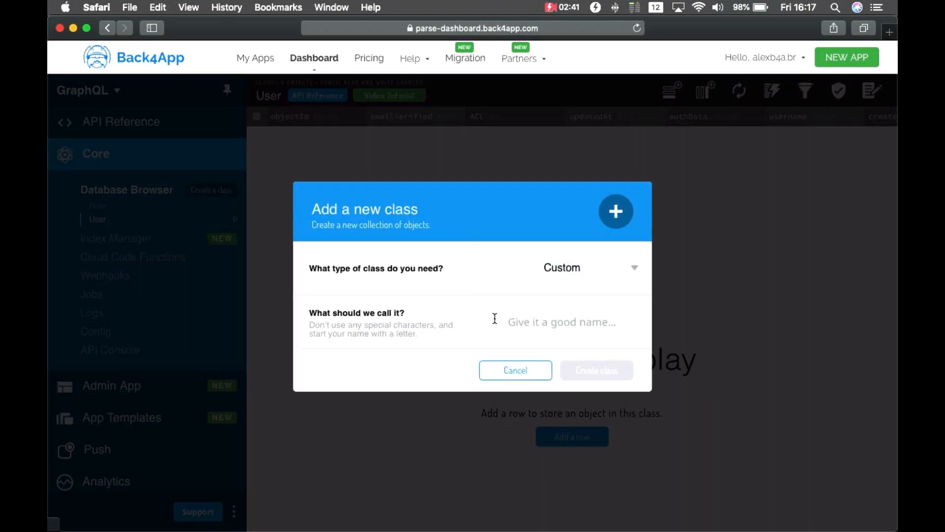
{"action": "type", "text": "Person"}
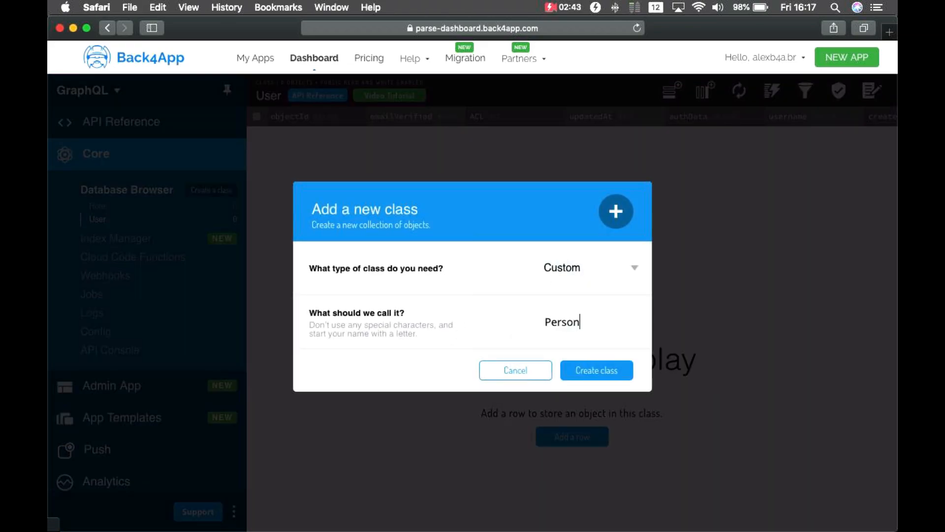
{"action": "left_click", "coordinate": [595, 370]}
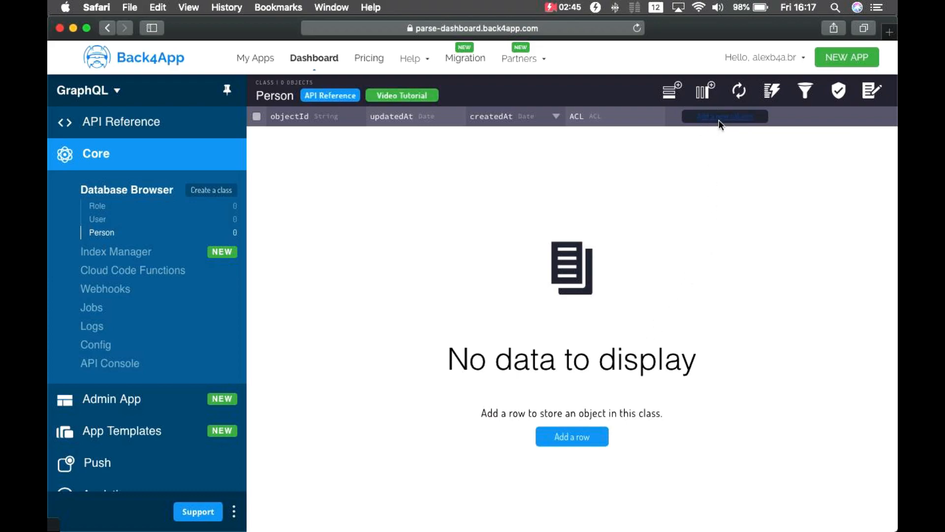
Add a String name column and a Number age column to Person.
{"action": "left_click", "coordinate": [724, 116]}
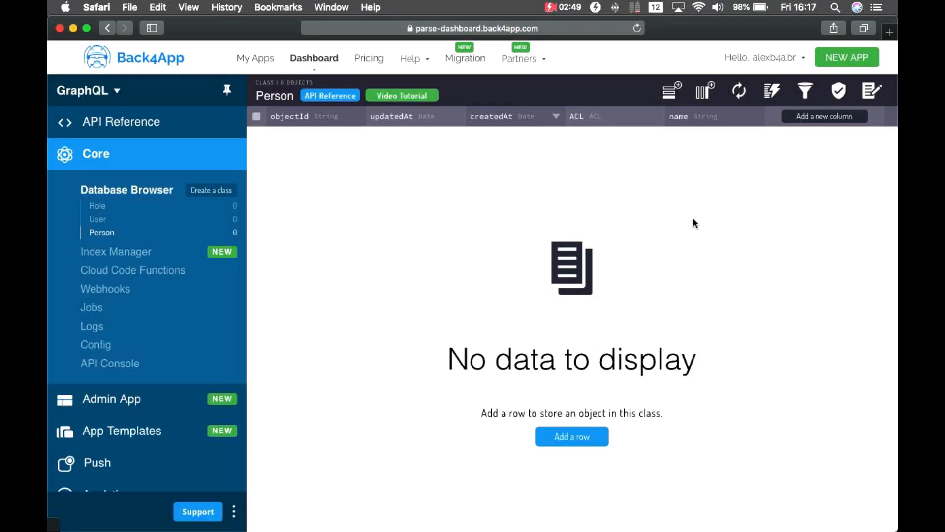
{"action": "left_click", "coordinate": [824, 116]}
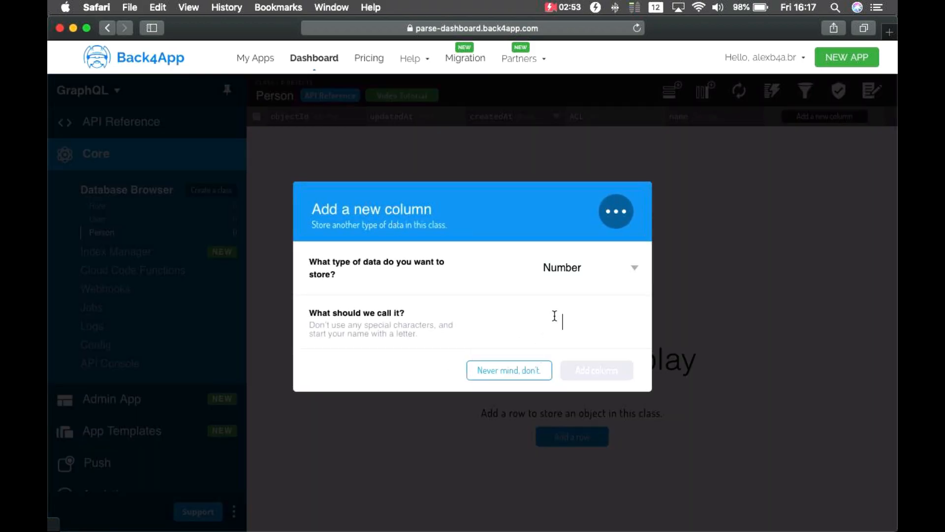
{"action": "left_click", "coordinate": [509, 370]}
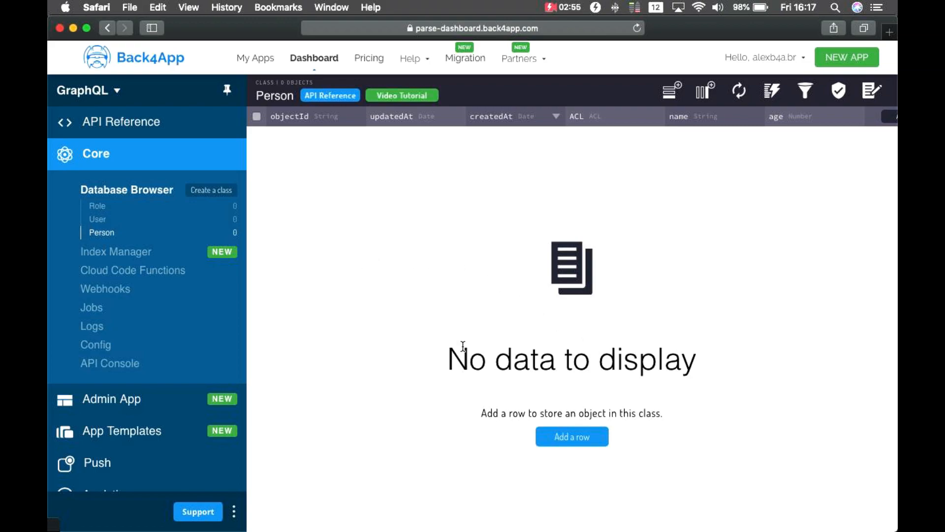
{"action": "left_click", "coordinate": [571, 436]}
{"action": "type", "text": "Alex"}
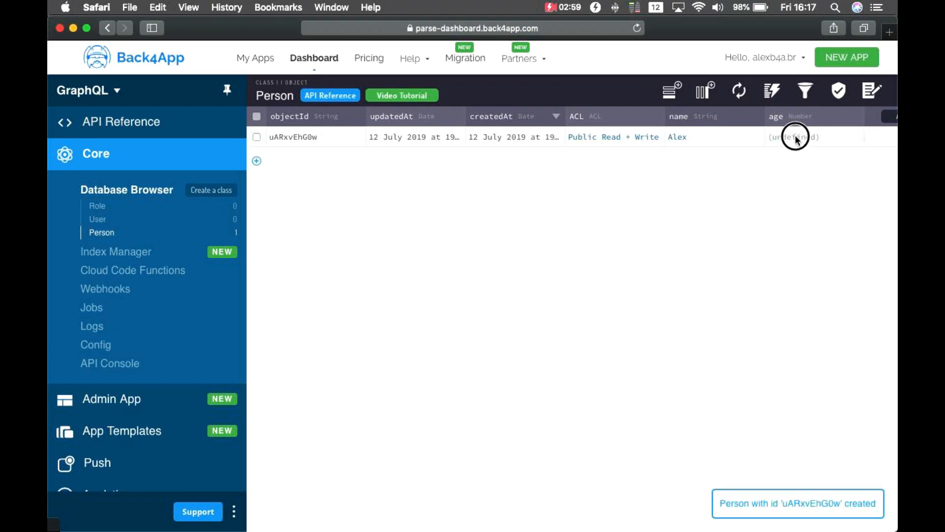
Fill Person records: Alex aged 38, Davi aged 40, Alysson aged 42.
{"action": "type", "text": "38"}
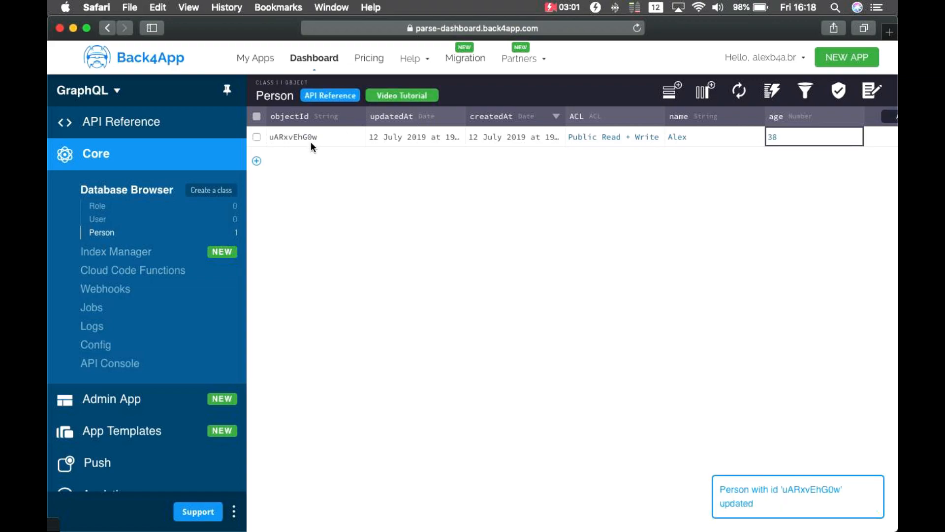
{"action": "type", "text": "Dav"}
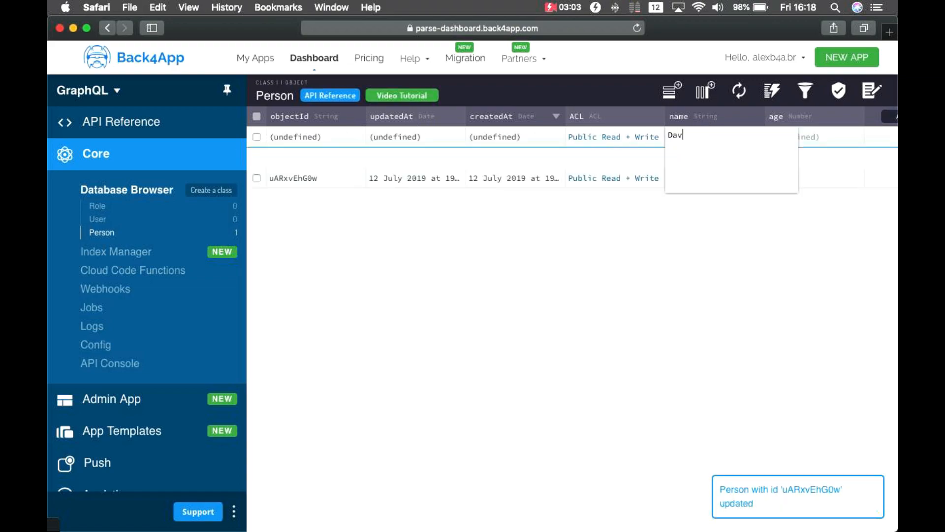
{"action": "type", "text": "i"}
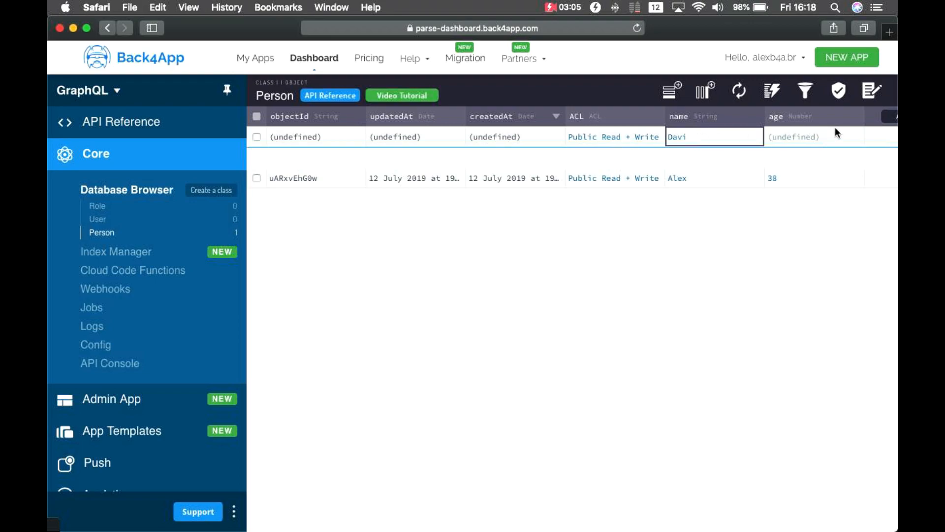
{"action": "type", "text": "40"}
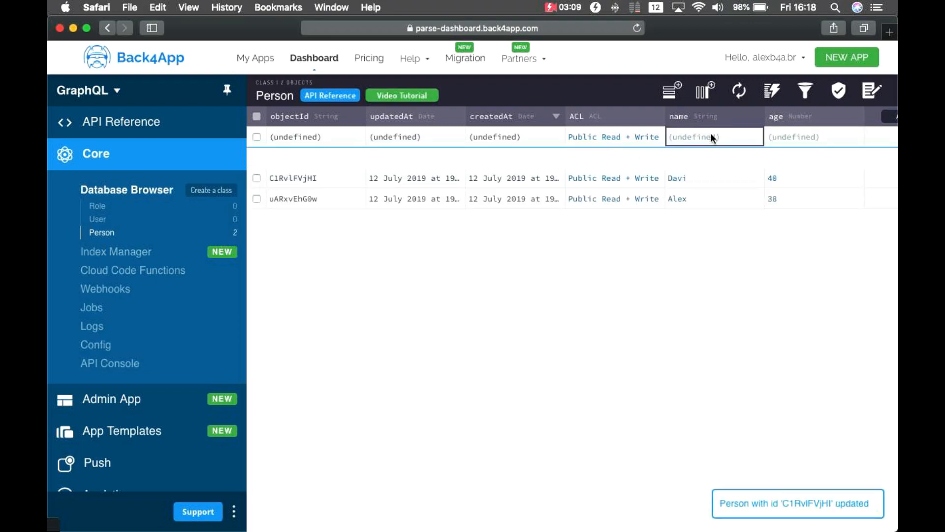
{"action": "type", "text": "Alysson"}
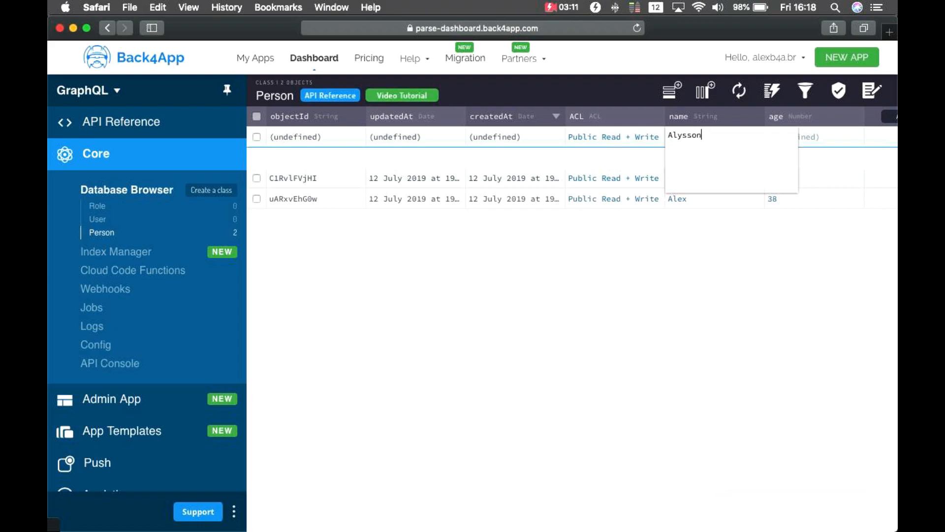
{"action": "type", "text": "4"}
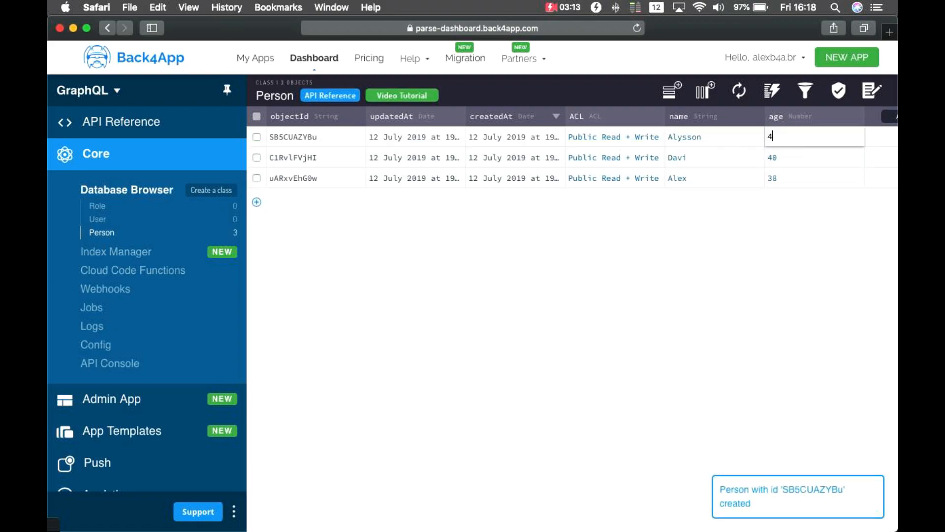
{"action": "type", "text": "2"}
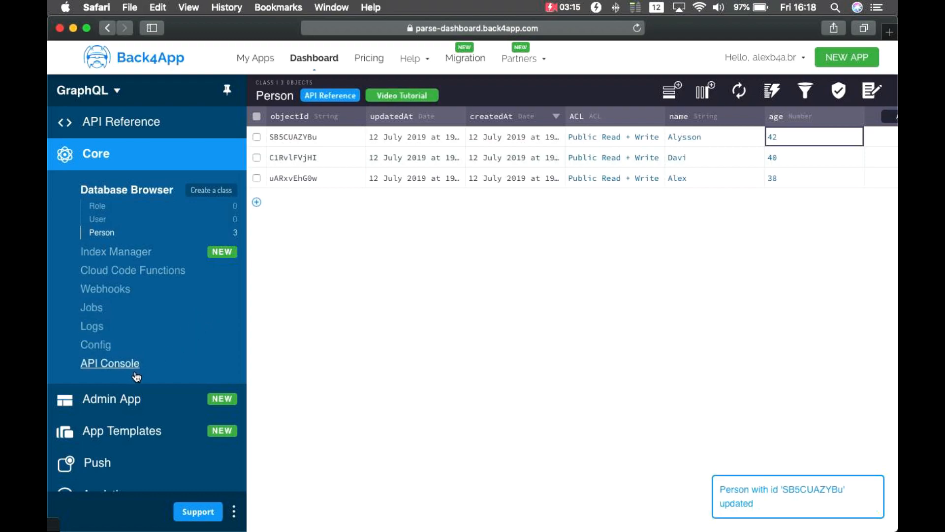
Open the GraphQL API Console with an empty query editor.
{"action": "left_click", "coordinate": [110, 363]}
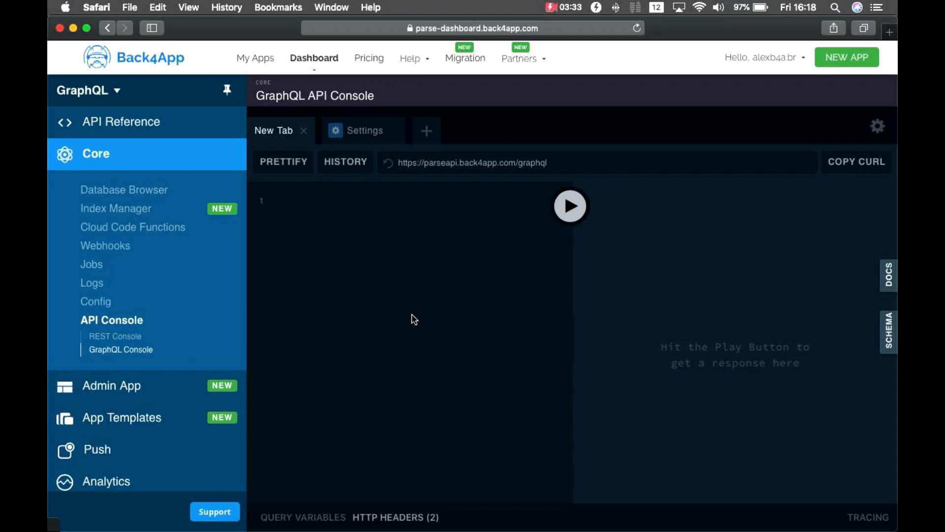
{"action": "left_click", "coordinate": [275, 202]}
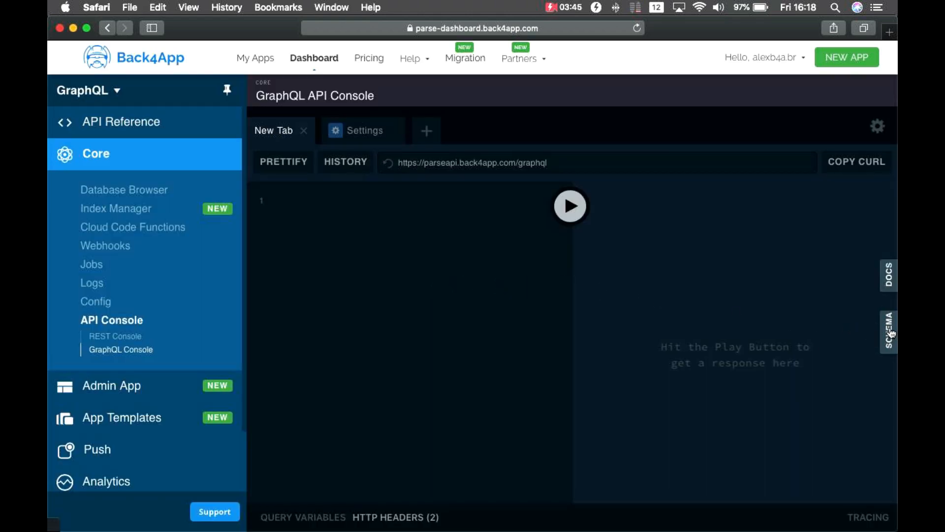
Show the full GraphQL schema and scroll down through its types to the role and user find queries.
{"action": "left_click", "coordinate": [888, 331]}
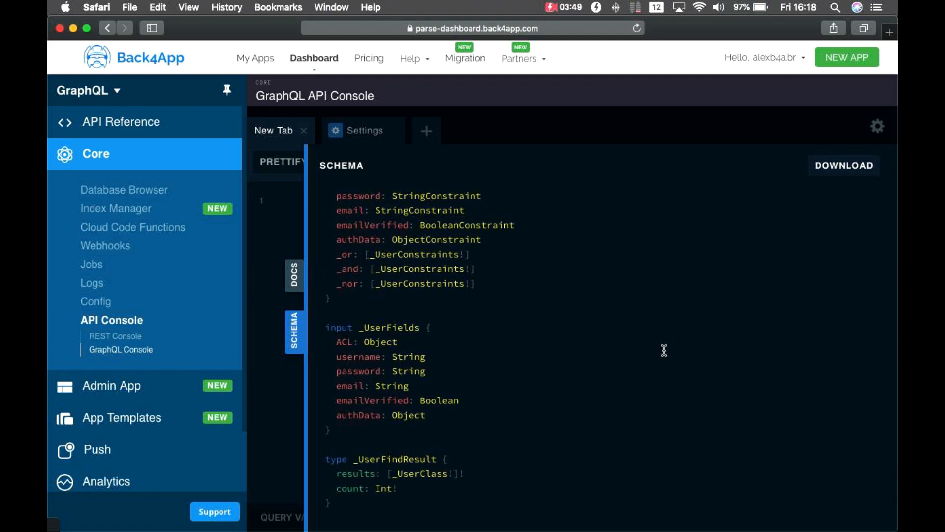
{"action": "scroll", "scroll_direction": "down", "scroll_amount": 3}
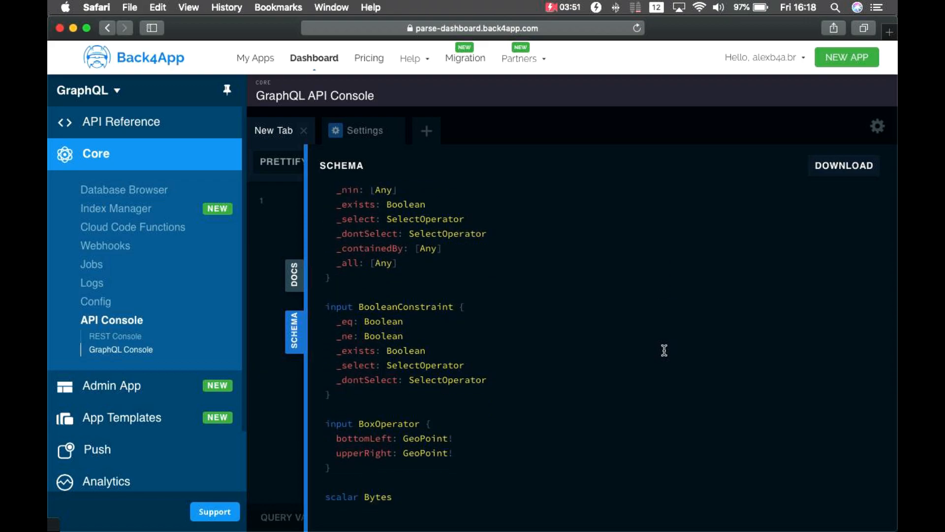
{"action": "scroll", "scroll_direction": "down", "scroll_amount": 3}
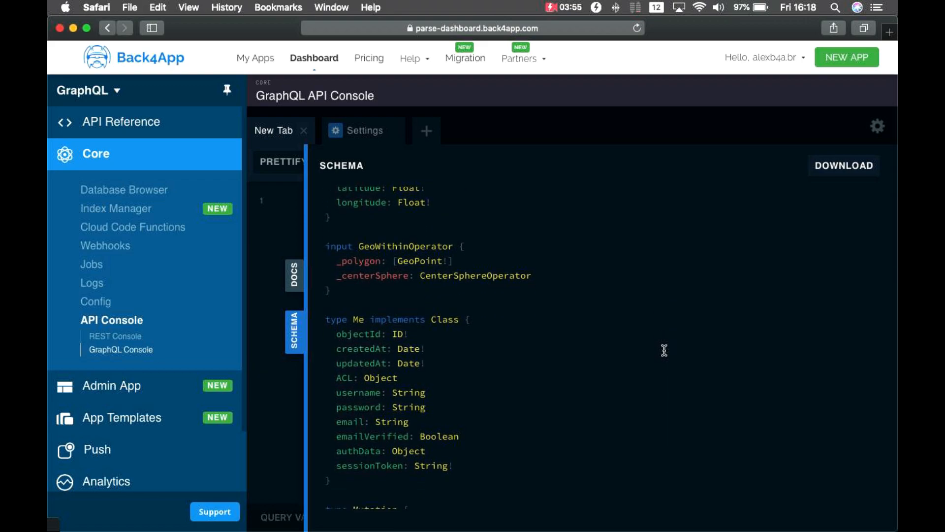
{"action": "scroll", "scroll_direction": "down", "scroll_amount": 3}
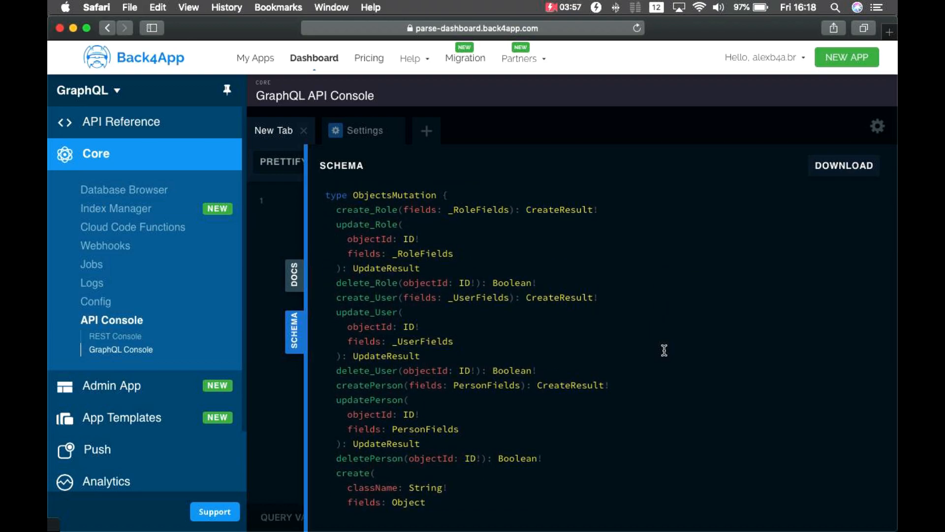
{"action": "mouse_move", "coordinate": [662, 351]}
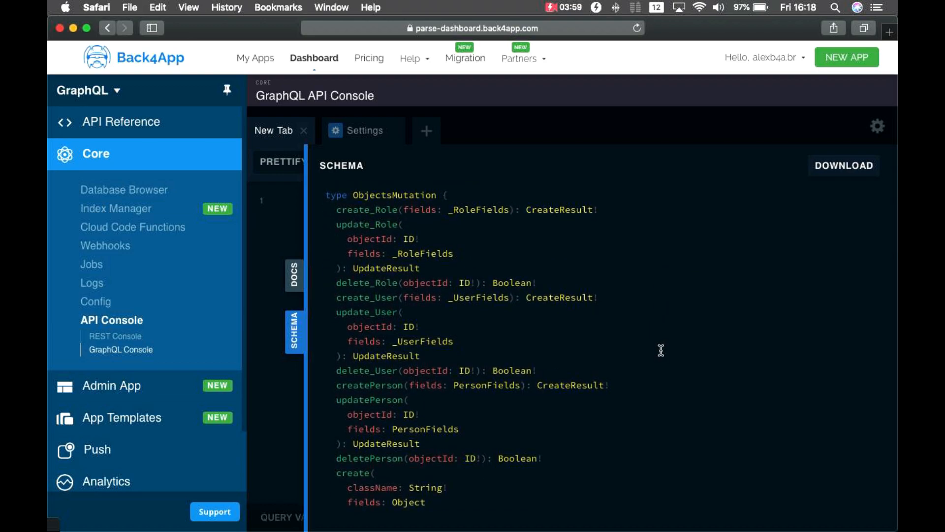
{"action": "mouse_move", "coordinate": [662, 348]}
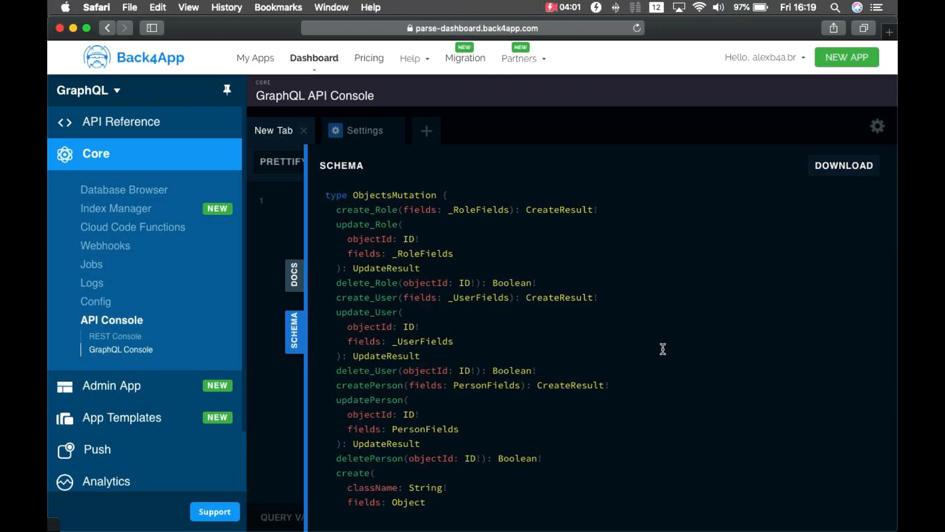
{"action": "mouse_move", "coordinate": [424, 371]}
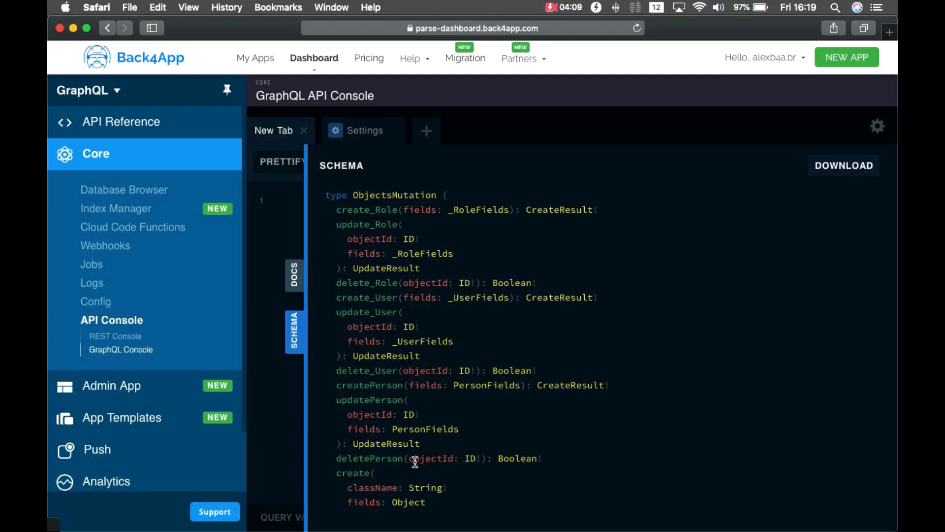
{"action": "scroll", "scroll_direction": "down", "scroll_amount": 3}
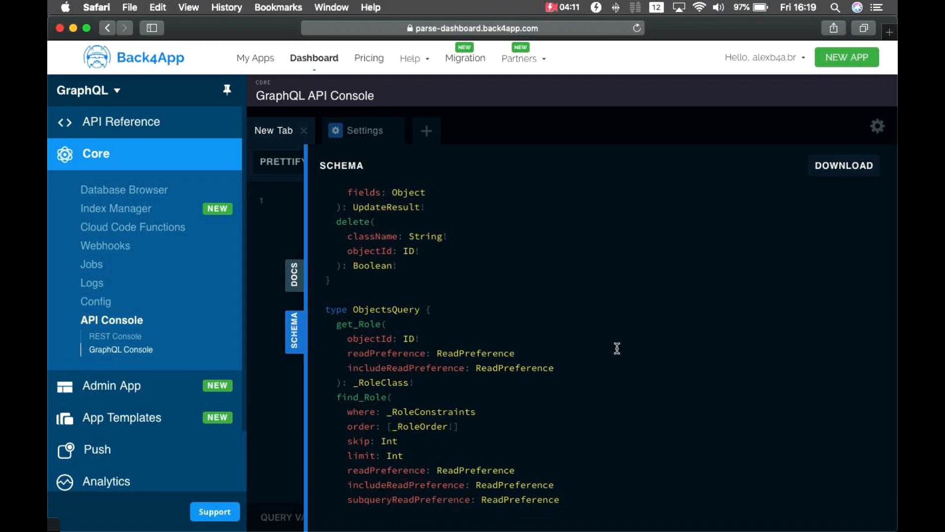
{"action": "scroll", "scroll_direction": "down", "scroll_amount": 3}
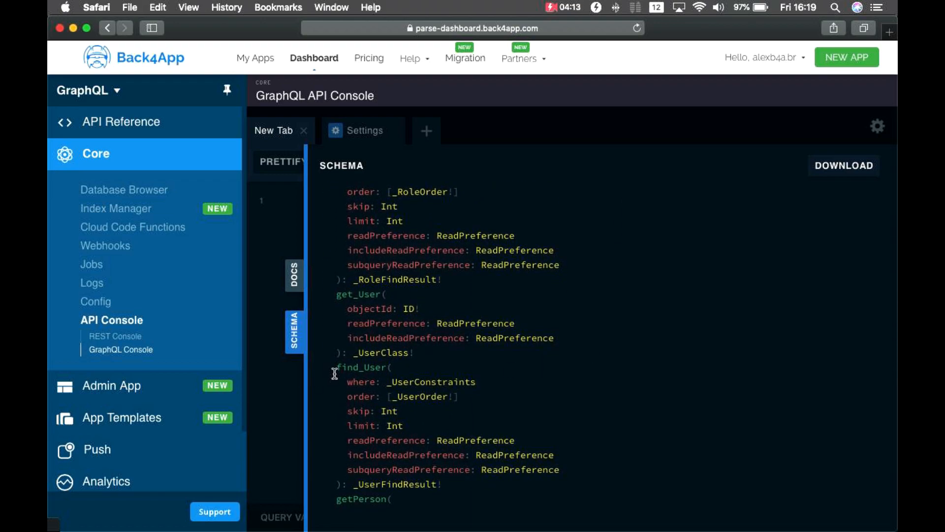
{"action": "scroll", "scroll_direction": "down", "scroll_amount": 3}
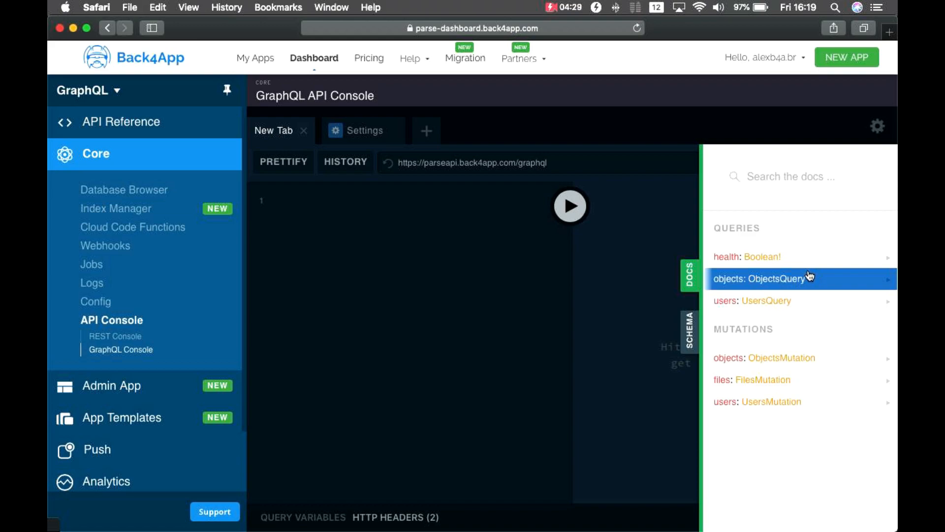
{"action": "mouse_move", "coordinate": [792, 235]}
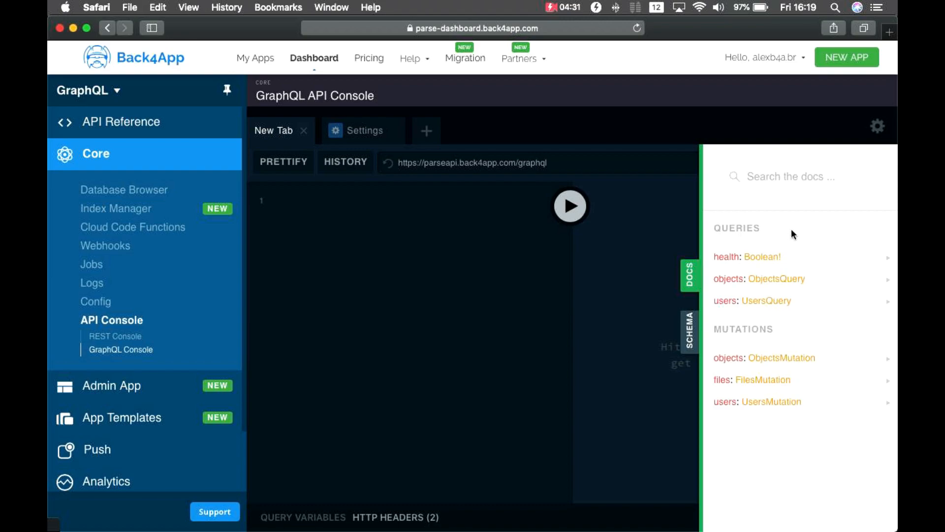
{"action": "mouse_move", "coordinate": [720, 235]}
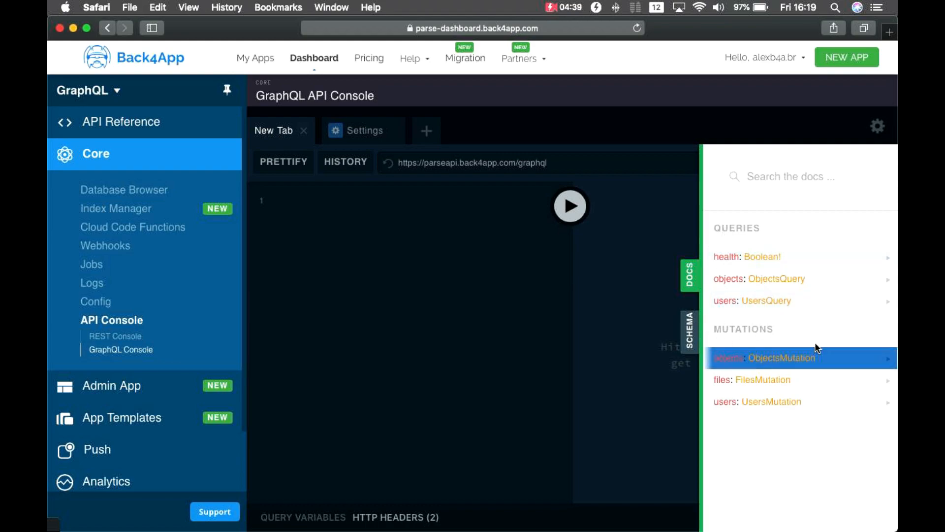
{"action": "mouse_move", "coordinate": [673, 319]}
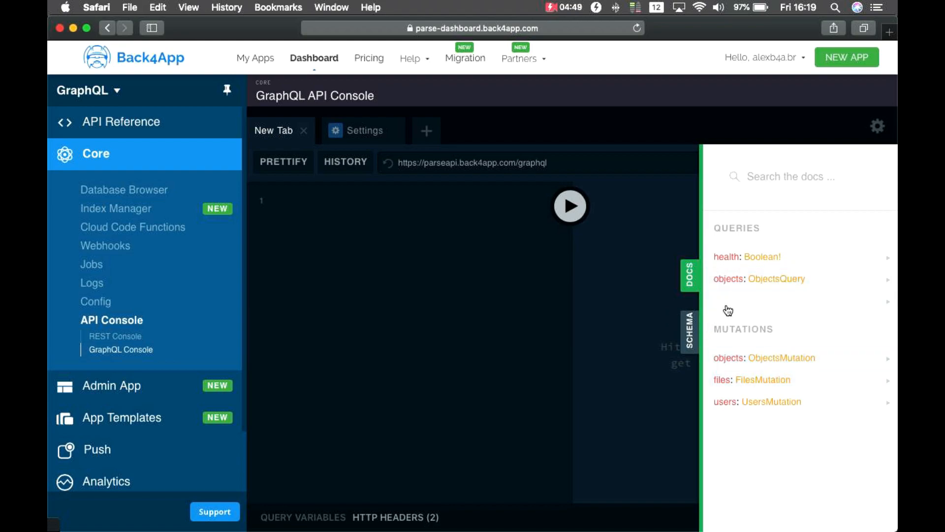
Browse the ObjectsQuery docs, then ObjectsMutation and the createPerson mutation.
{"action": "left_click", "coordinate": [728, 279]}
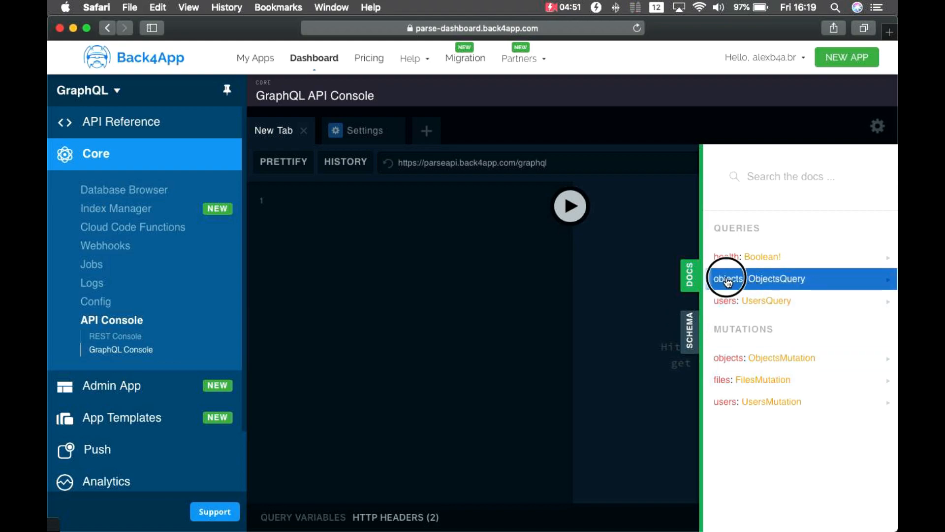
{"action": "left_click", "coordinate": [729, 279]}
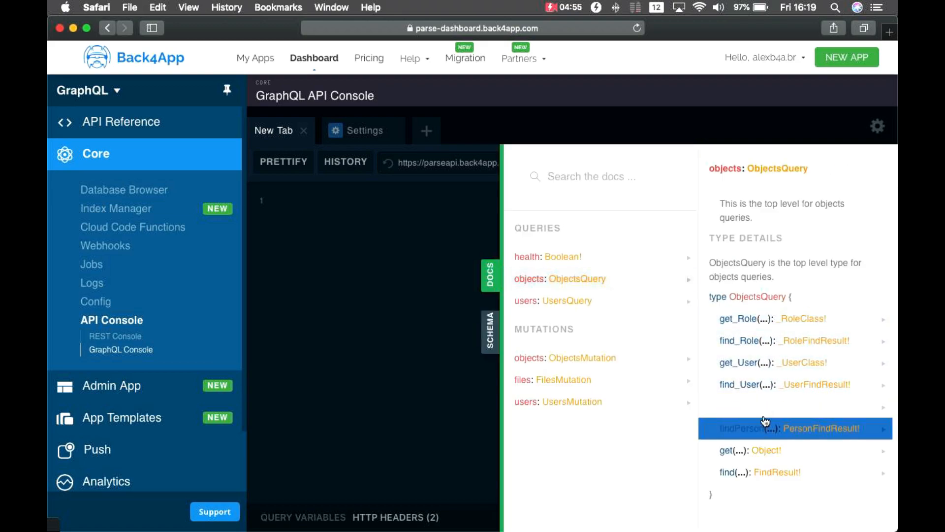
{"action": "left_click", "coordinate": [767, 428]}
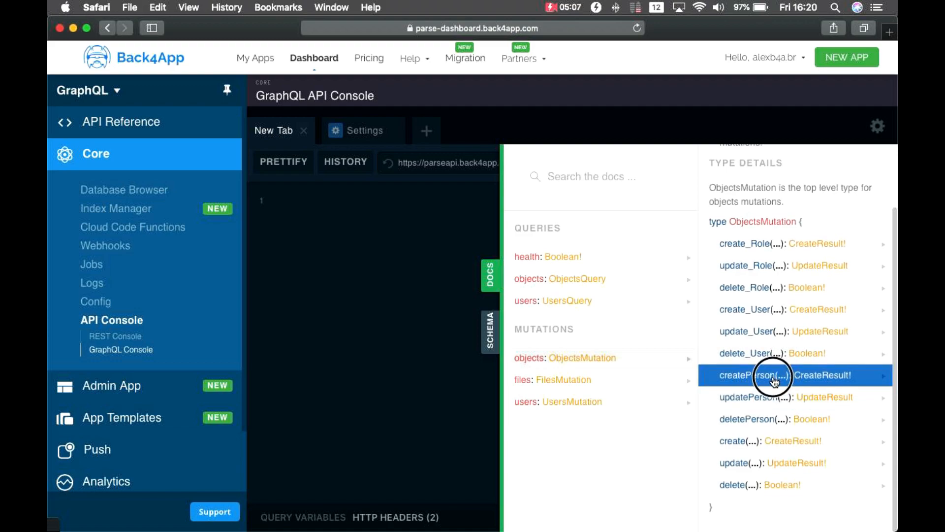
{"action": "left_click", "coordinate": [774, 375]}
{"action": "type", "text": "query {"}
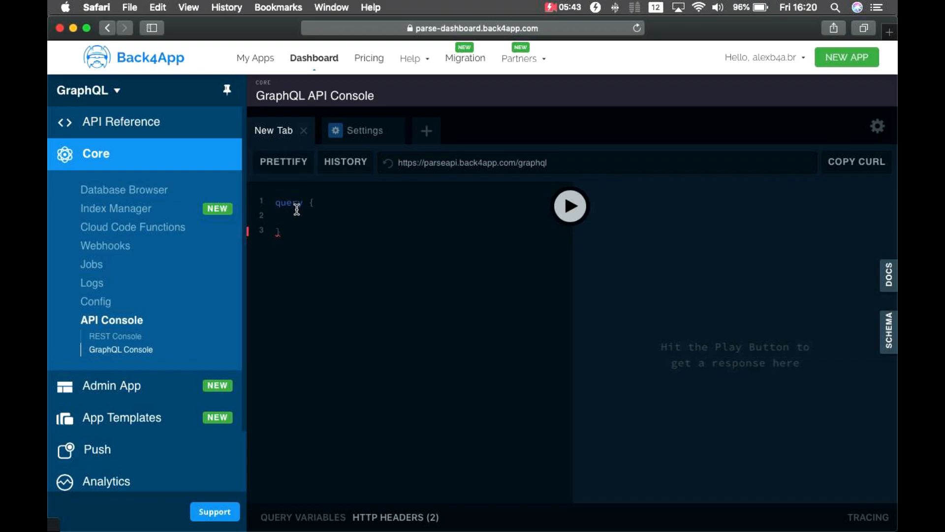
Write a query nesting findPerson() inside objects, chosen from autocomplete.
{"action": "type", "text": "objects"}
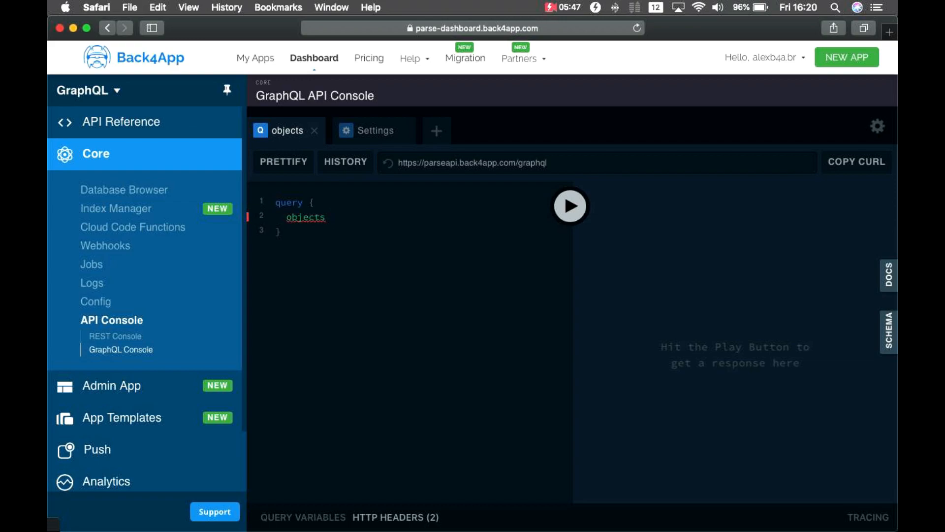
{"action": "type", "text": "{"}
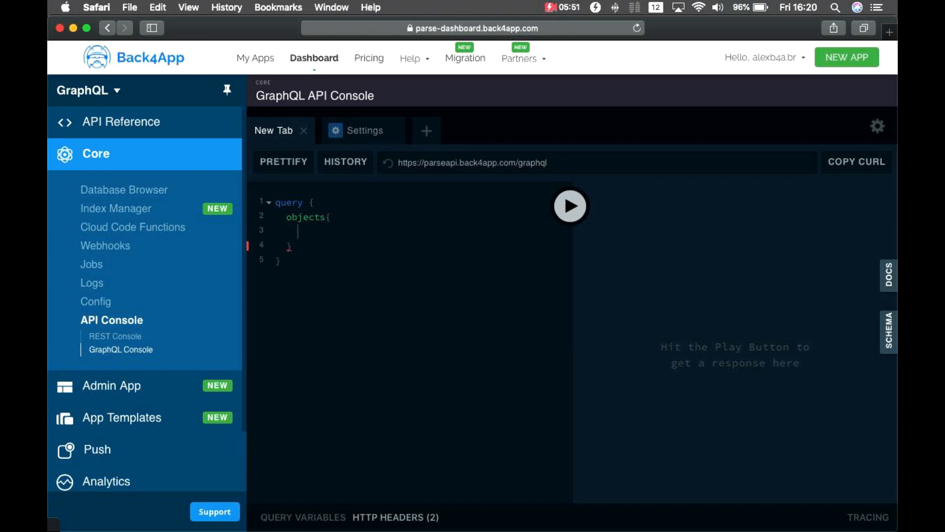
{"action": "type", "text": "f"}
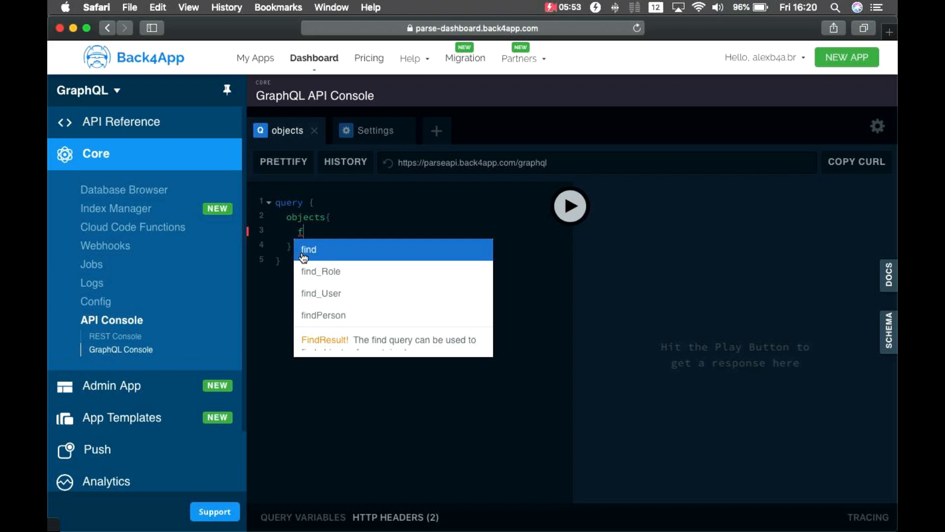
{"action": "mouse_move", "coordinate": [335, 319]}
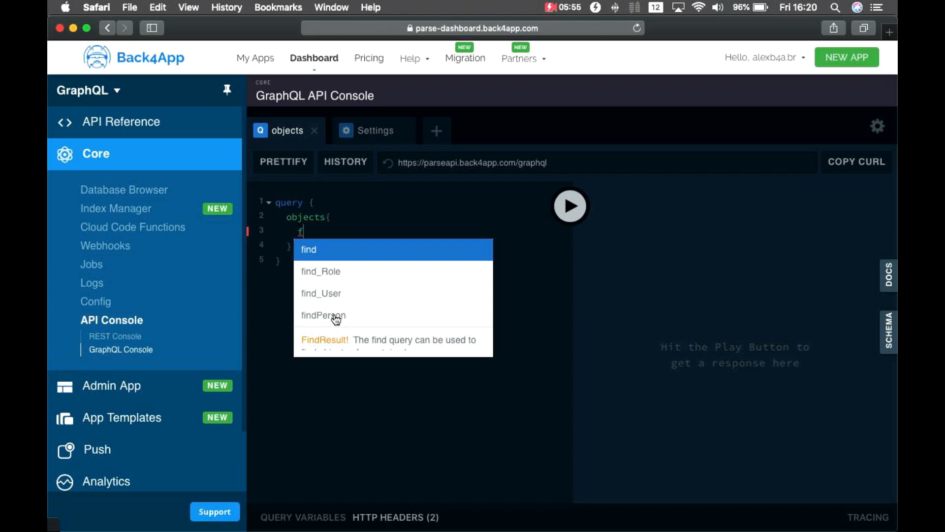
{"action": "left_click", "coordinate": [324, 315]}
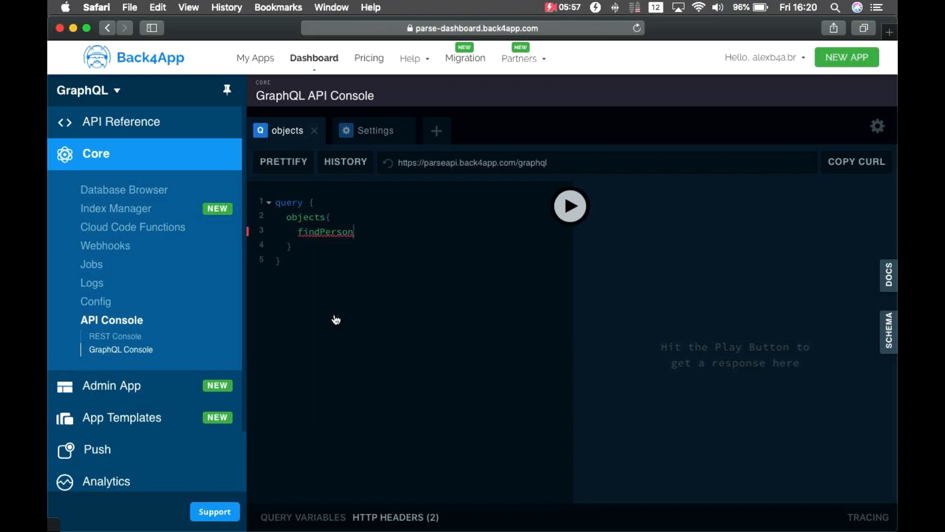
{"action": "type", "text": "()"}
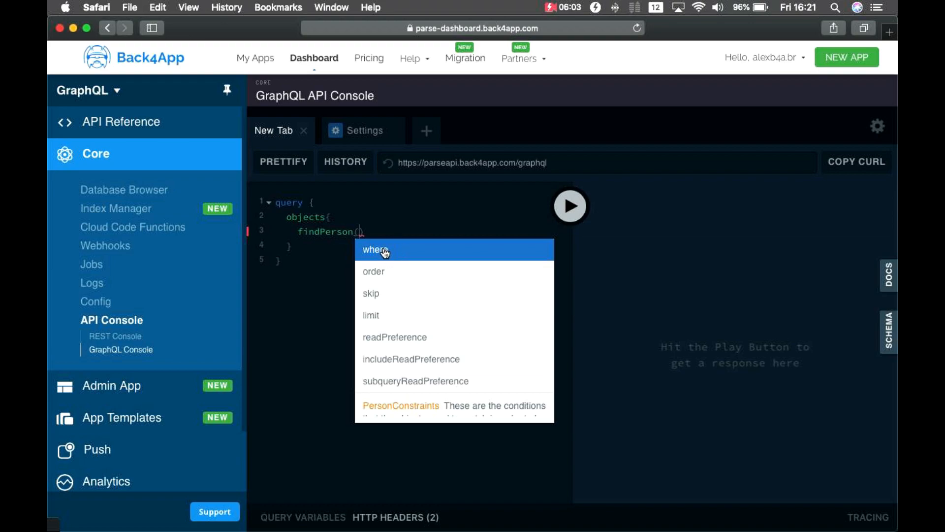
Add a where argument with an age condition block to findPerson.
{"action": "left_click", "coordinate": [375, 249]}
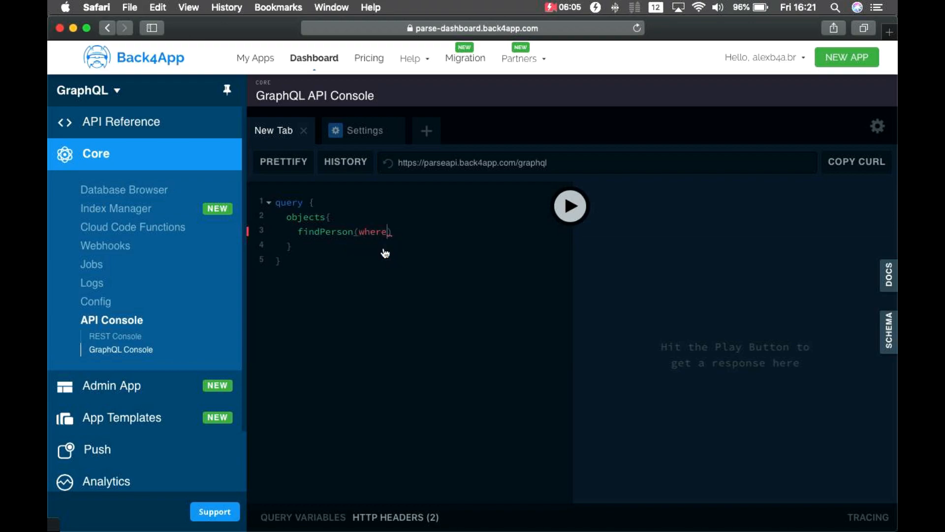
{"action": "type", "text": ":"}
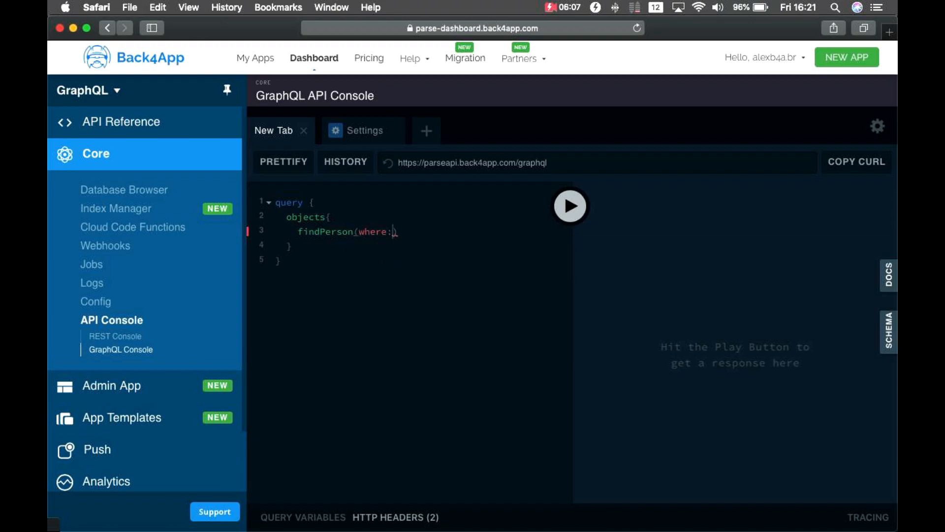
{"action": "type", "text": "{ }"}
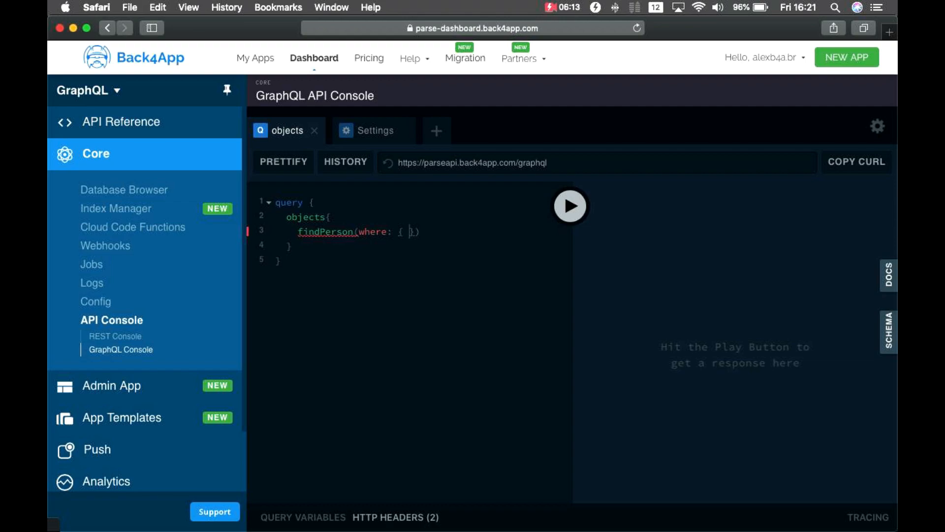
{"action": "type", "text": "a"}
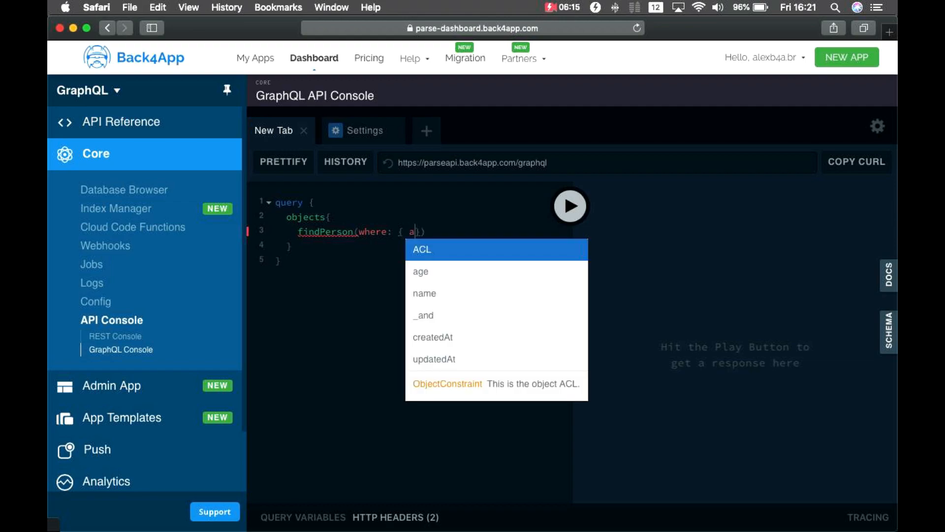
{"action": "mouse_move", "coordinate": [436, 278]}
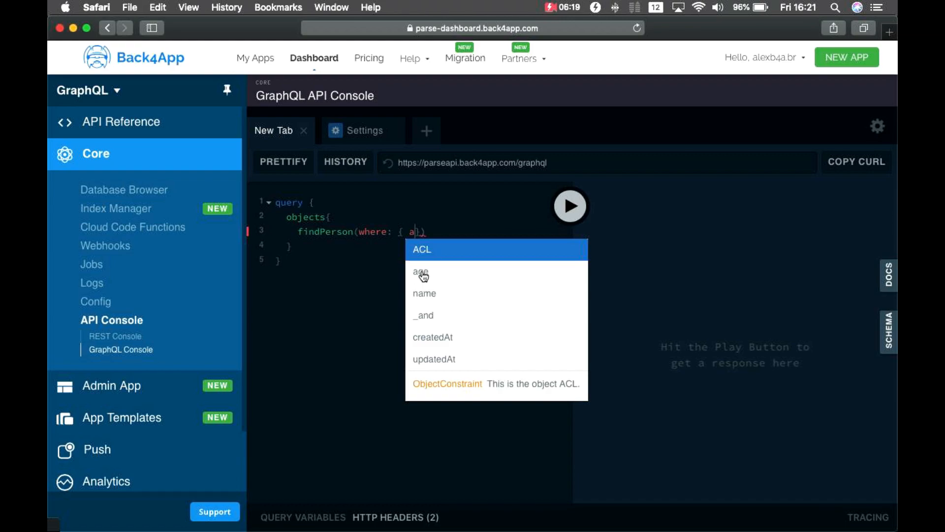
{"action": "left_click", "coordinate": [421, 272]}
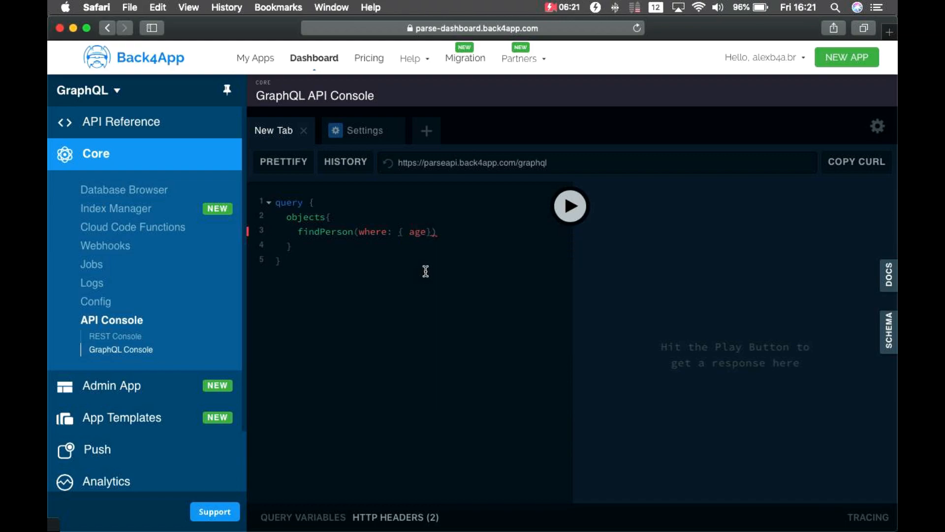
{"action": "type", "text": ": {}"}
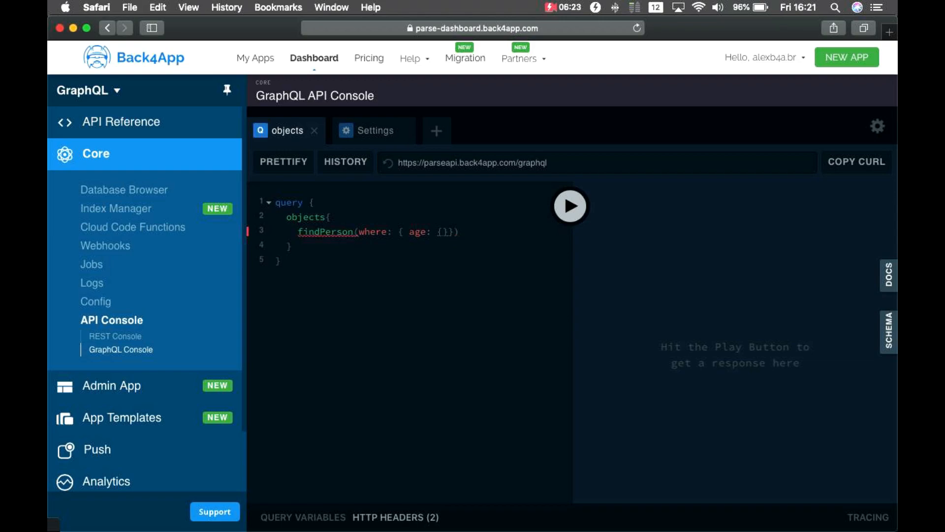
Set the age condition to _eq: 38.
{"action": "left_click", "coordinate": [449, 232]}
{"action": "type", "text": " _"}
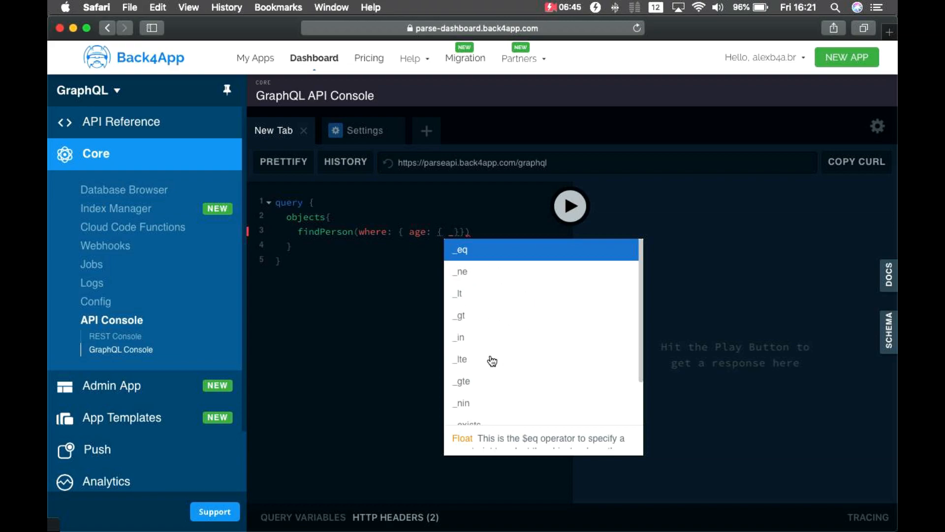
{"action": "mouse_move", "coordinate": [469, 385]}
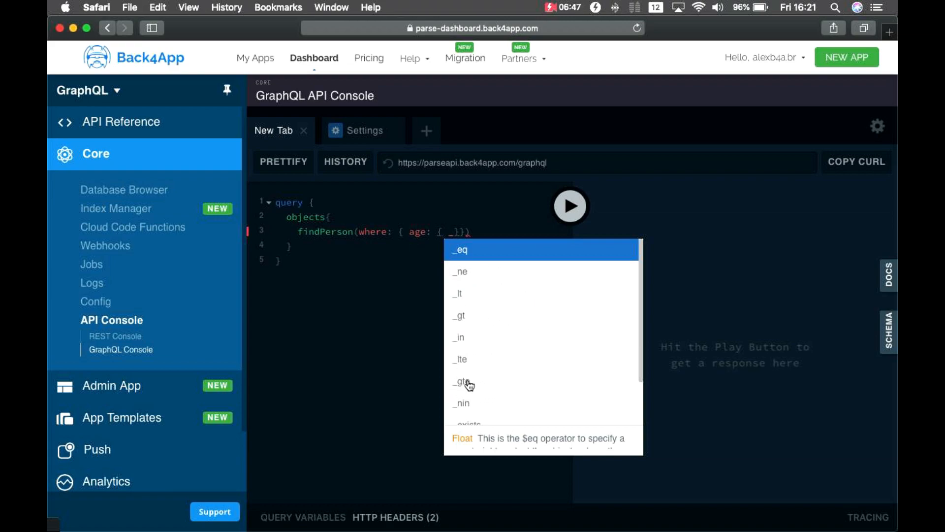
{"action": "mouse_move", "coordinate": [481, 300]}
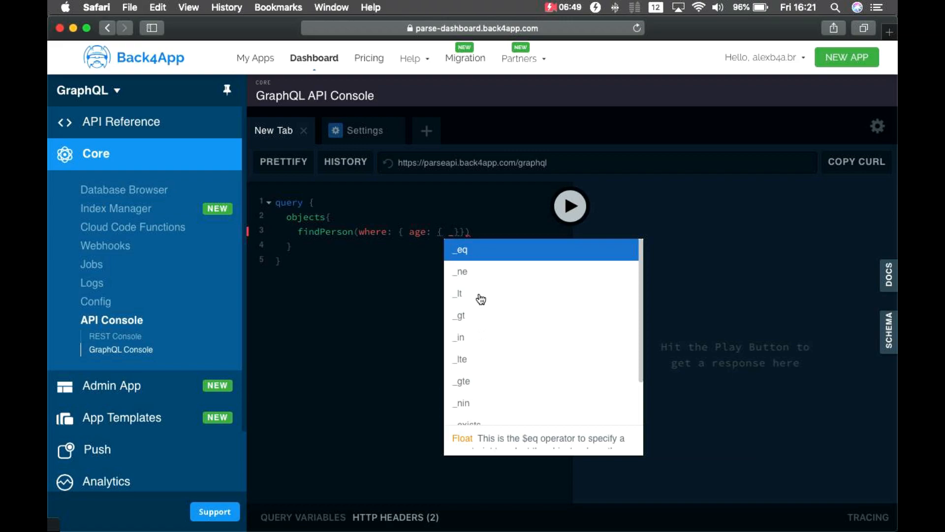
{"action": "left_click", "coordinate": [460, 249]}
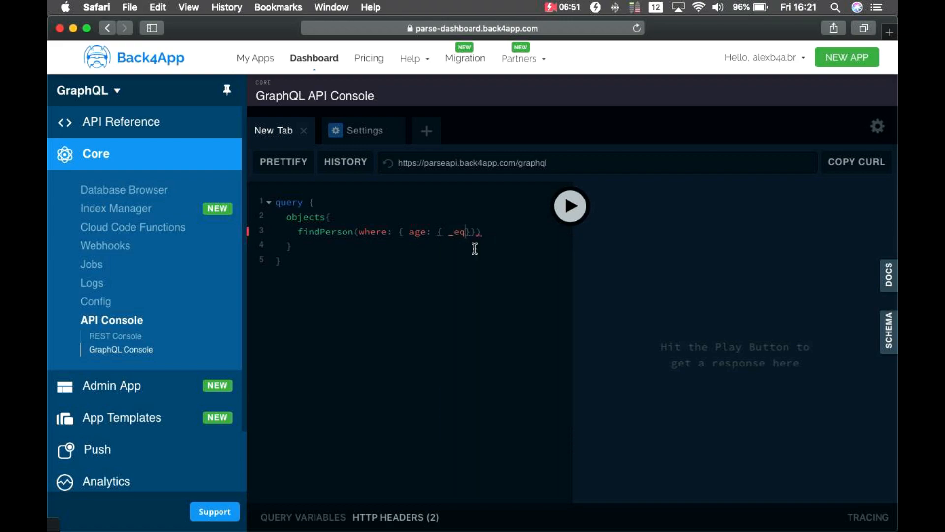
{"action": "type", "text": ":"}
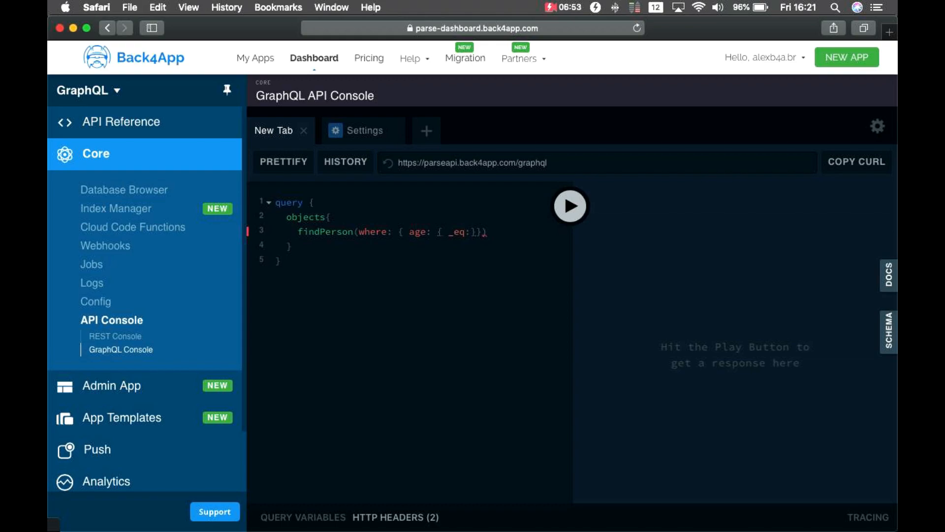
{"action": "type", "text": "38"}
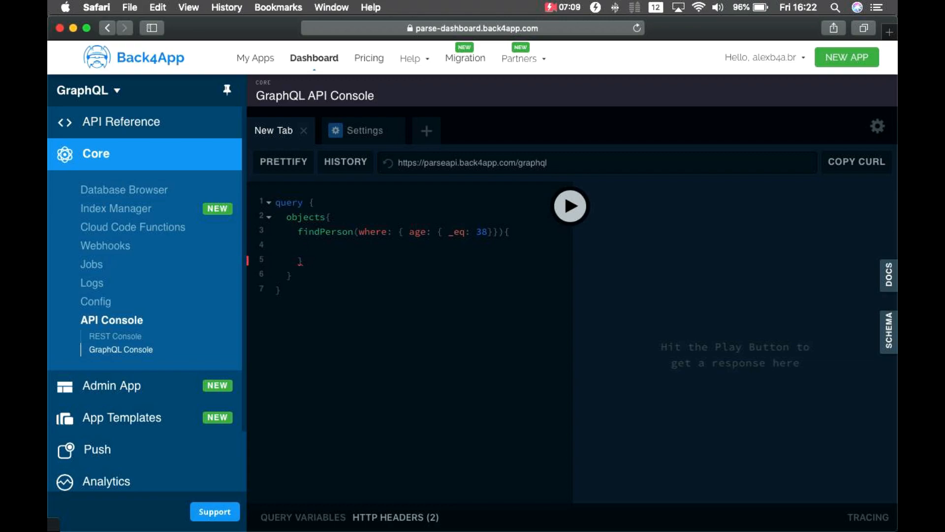
Add a selection block requesting count and results with name and age for the age-38 filter.
{"action": "type", "text": "count"}
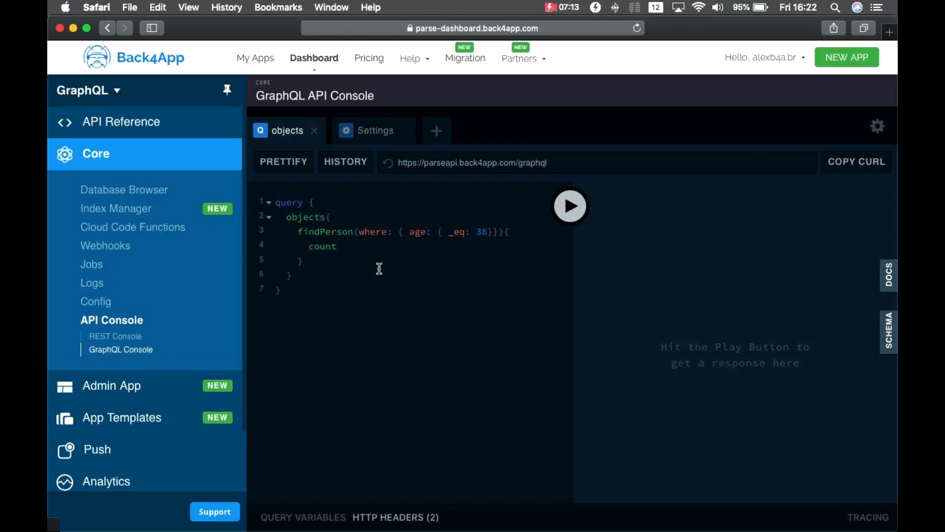
{"action": "mouse_move", "coordinate": [451, 252]}
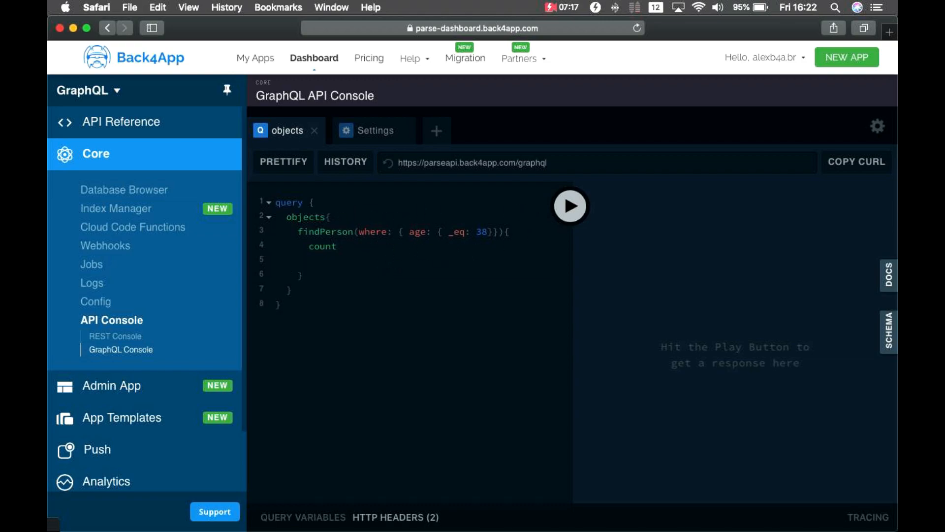
{"action": "type", "text": "results"}
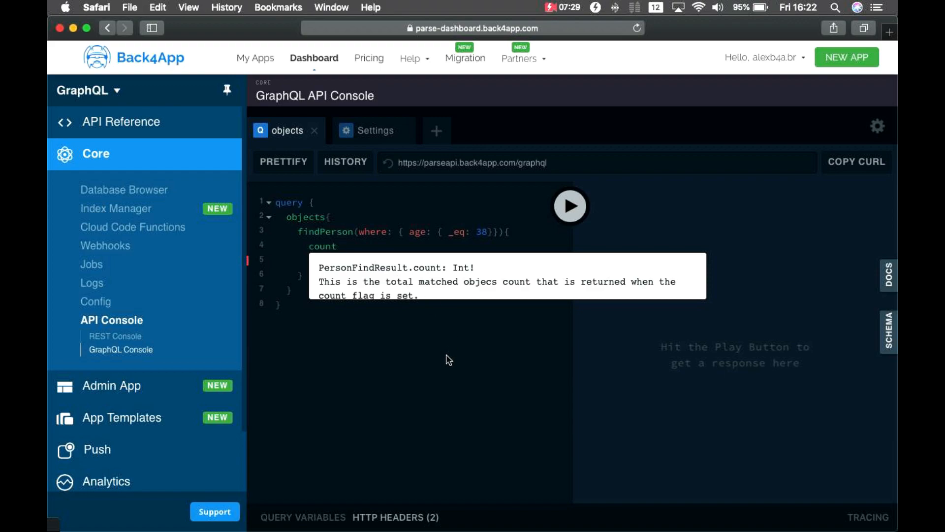
{"action": "type", "text": "results {"}
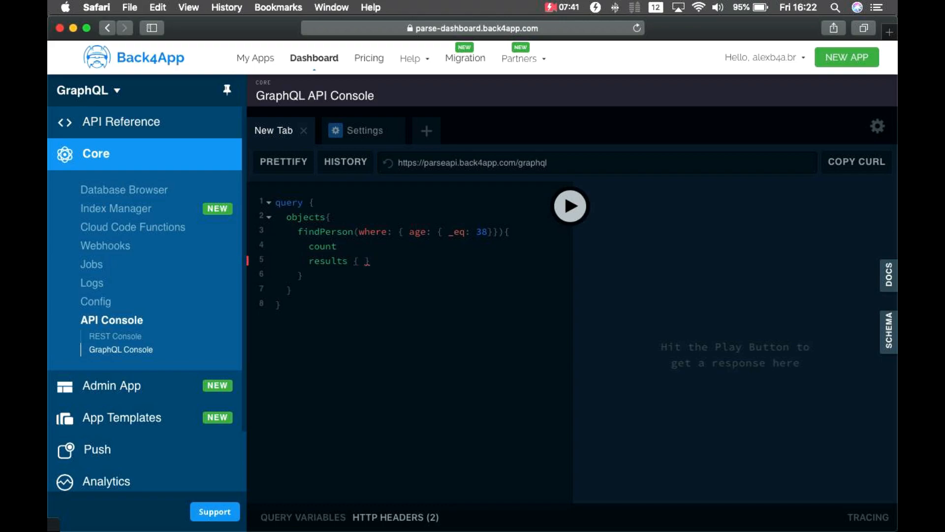
{"action": "type", "text": "name,"}
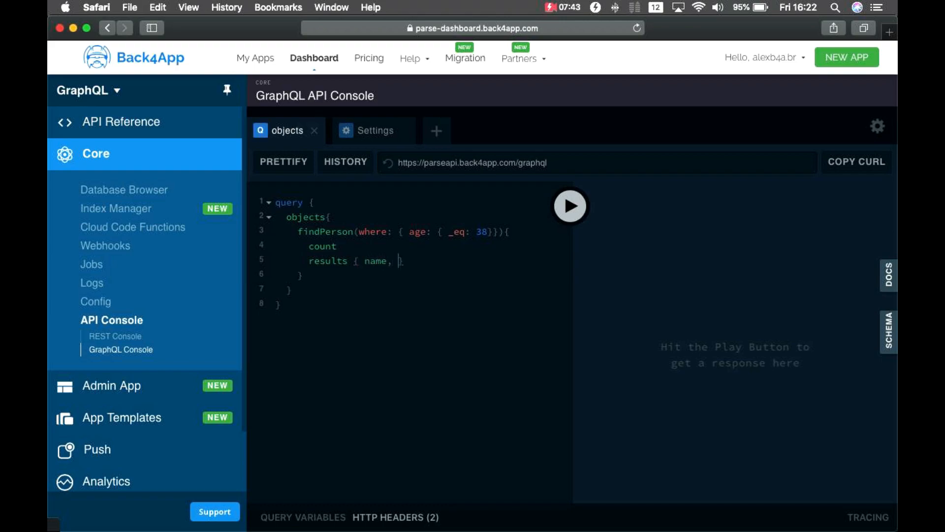
{"action": "type", "text": "age"}
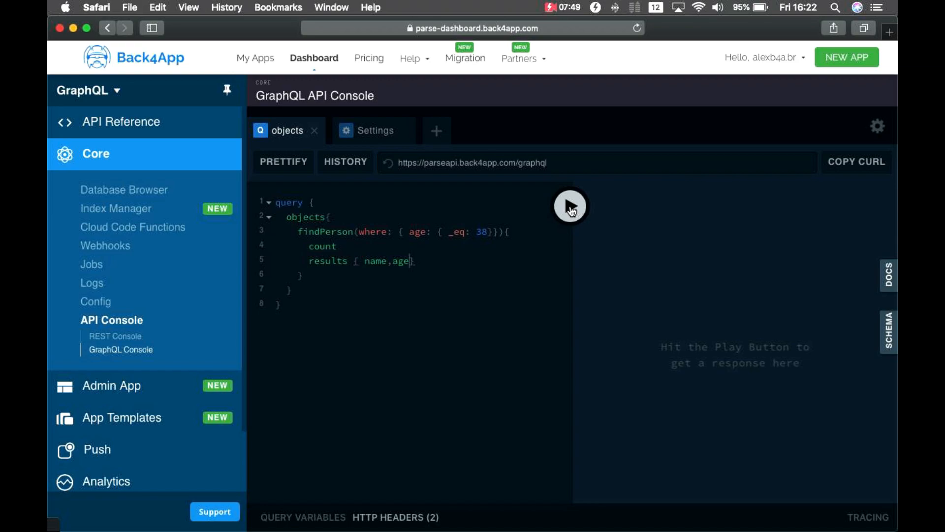
Execute the age-38 findPerson query, returning count 1 with Alex, age 38.
{"action": "left_click", "coordinate": [569, 206]}
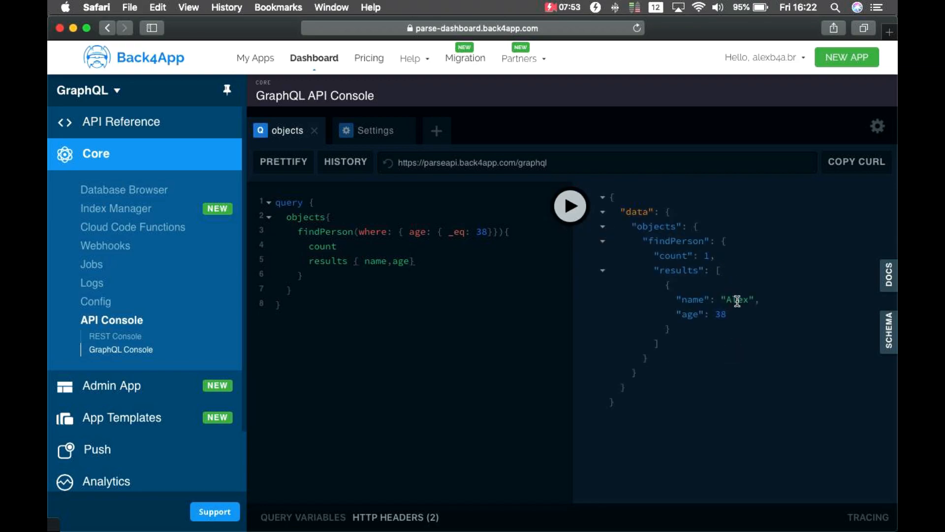
{"action": "mouse_move", "coordinate": [729, 320]}
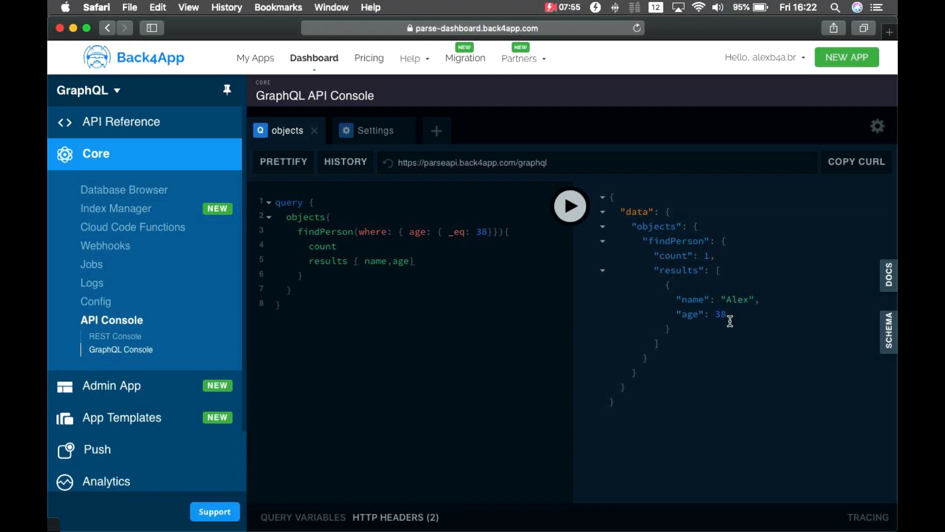
{"action": "mouse_move", "coordinate": [710, 254]}
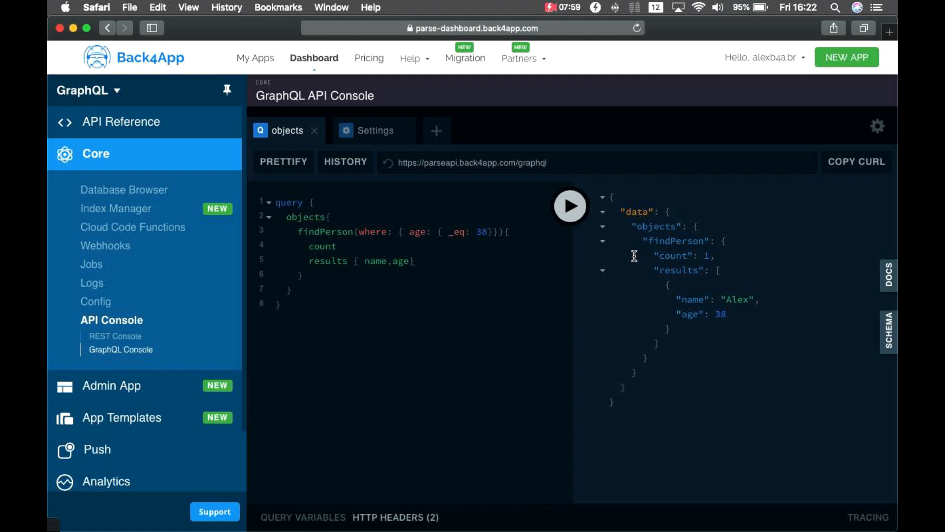
{"action": "mouse_move", "coordinate": [463, 305]}
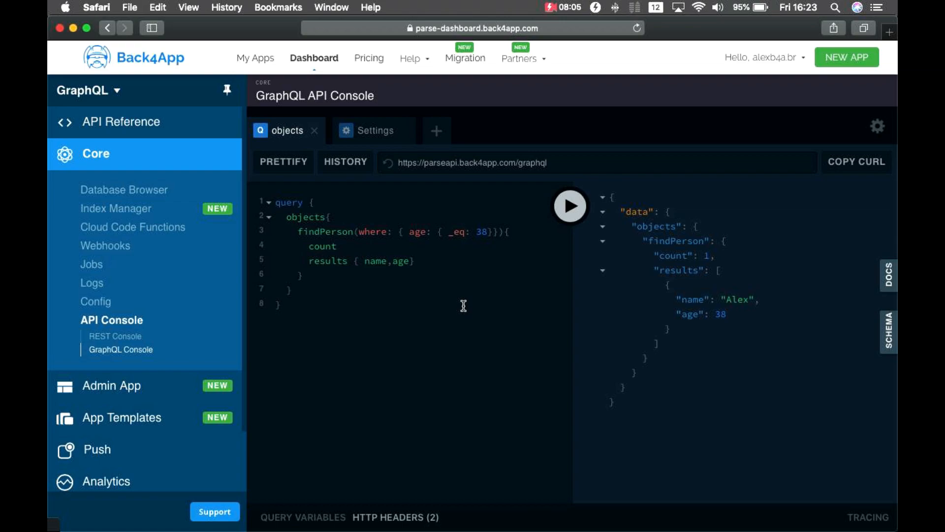
Change the filter to _gte 38 and rerun, returning count 3: Alex 38, Davi 40, Alysson 42.
{"action": "type", "text": "_gt"}
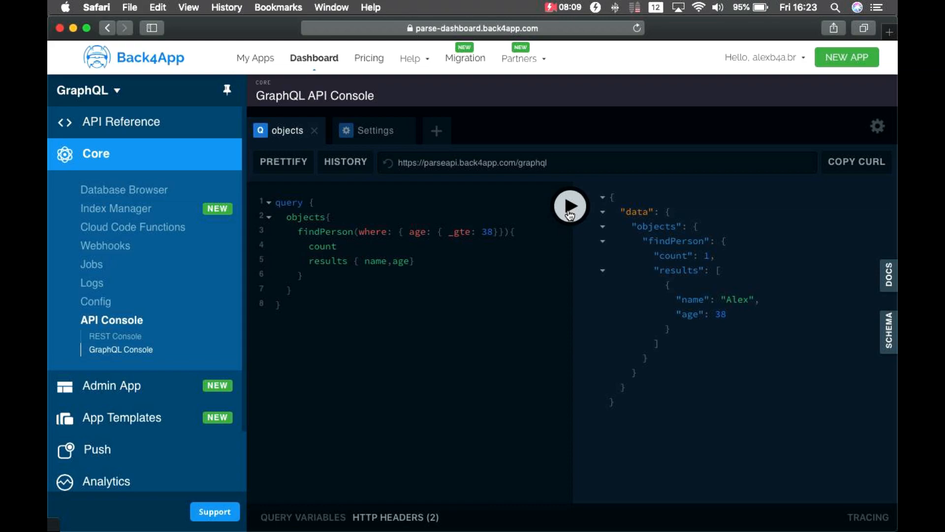
{"action": "left_click", "coordinate": [570, 205]}
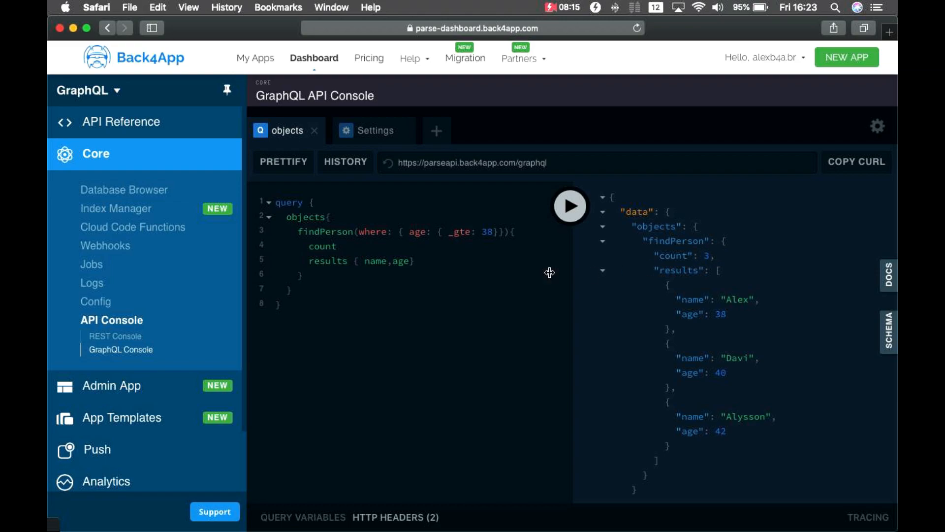
{"action": "key", "text": "Backspace"}
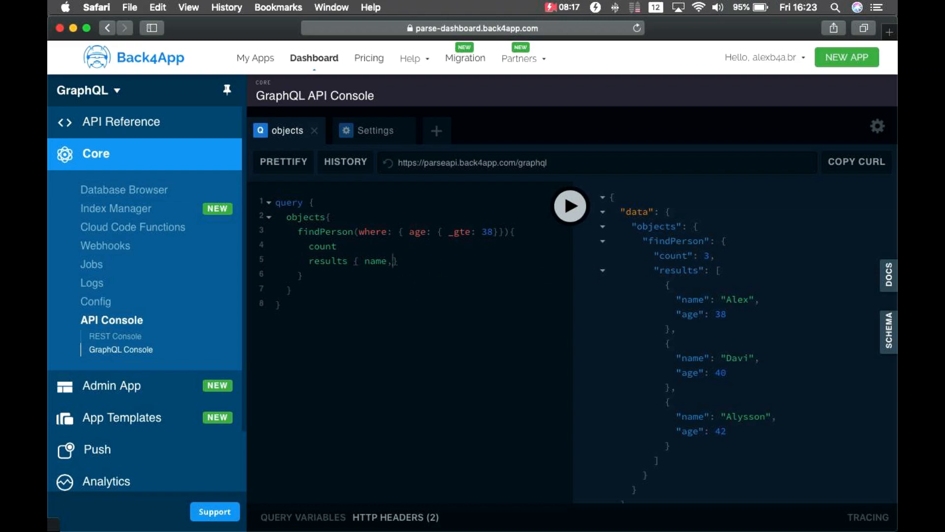